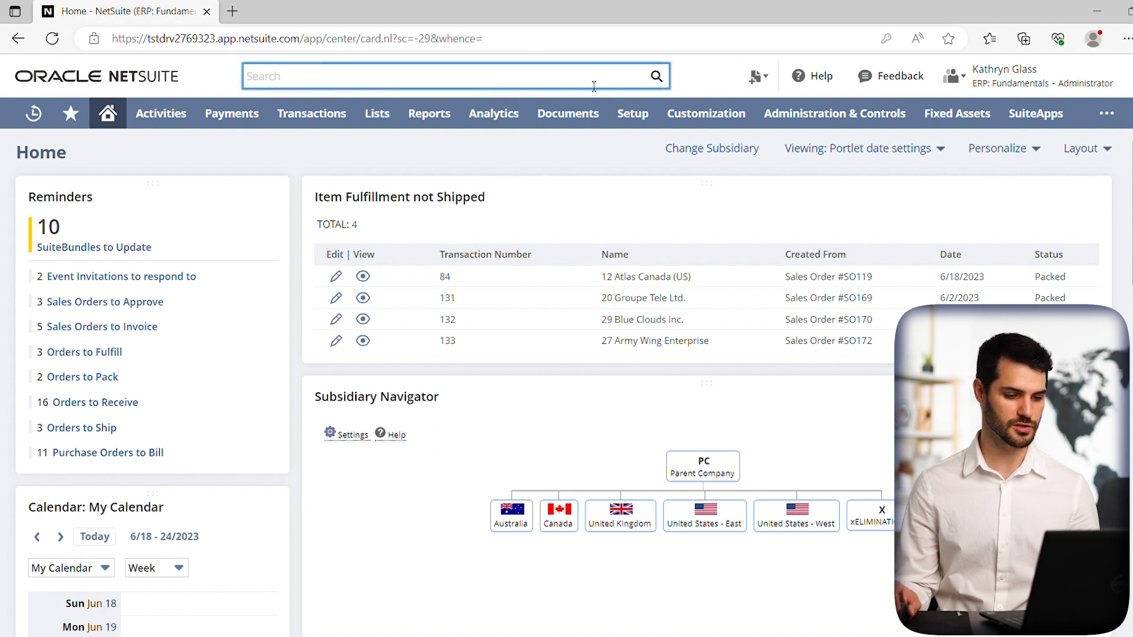
Step: Search 'joe', open a matching employee record in a new tab, then clear the search
click(455, 76)
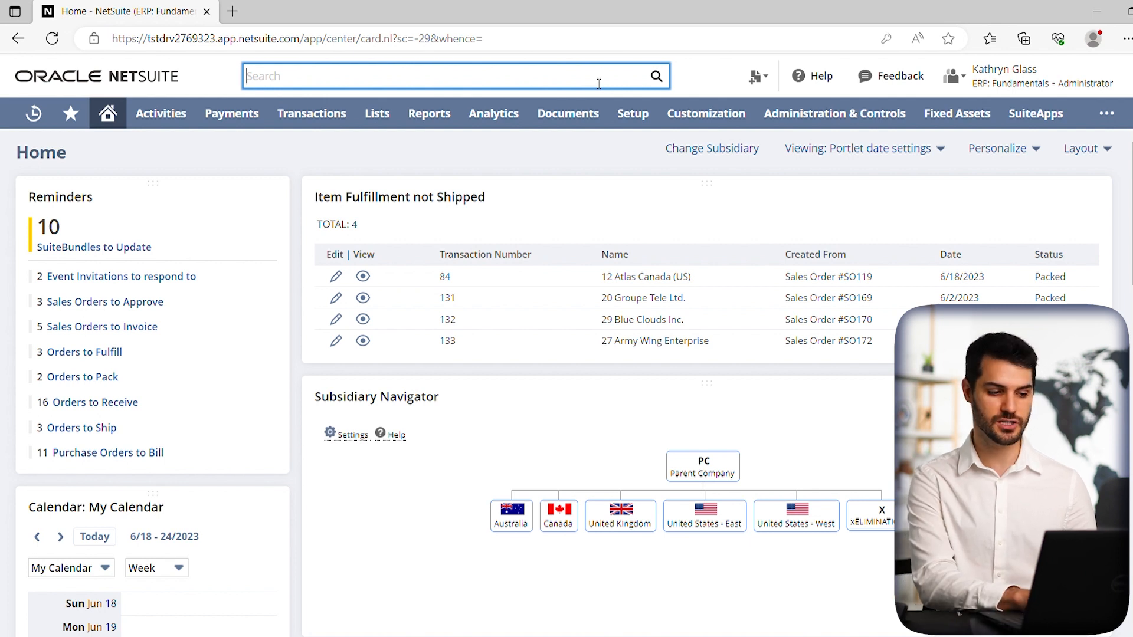
text(joe)
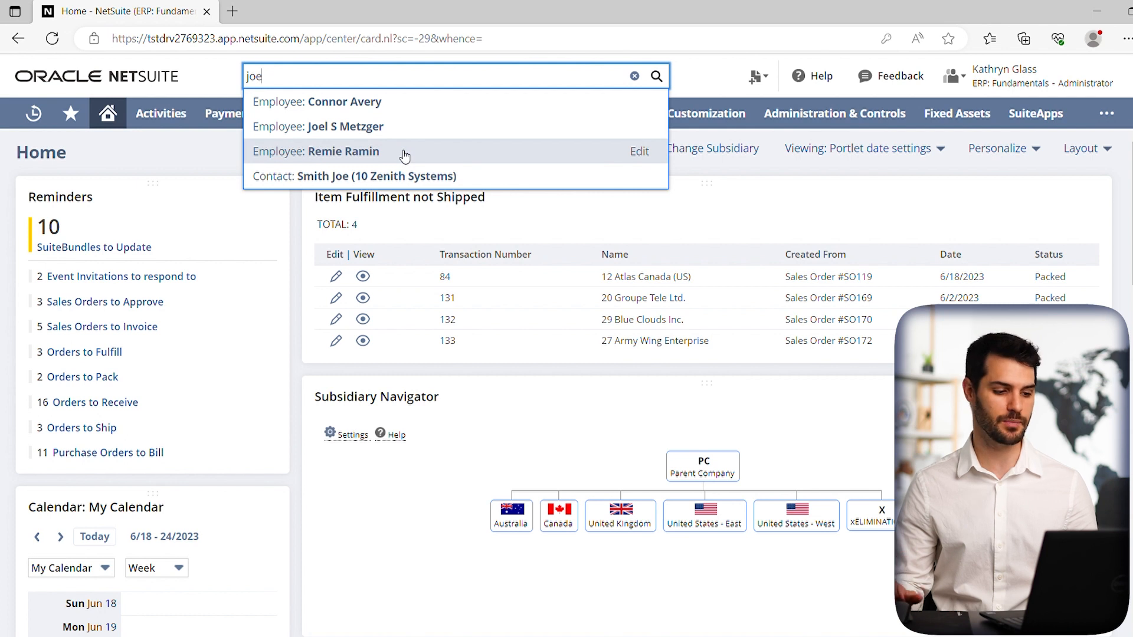
mouse_move(360, 177)
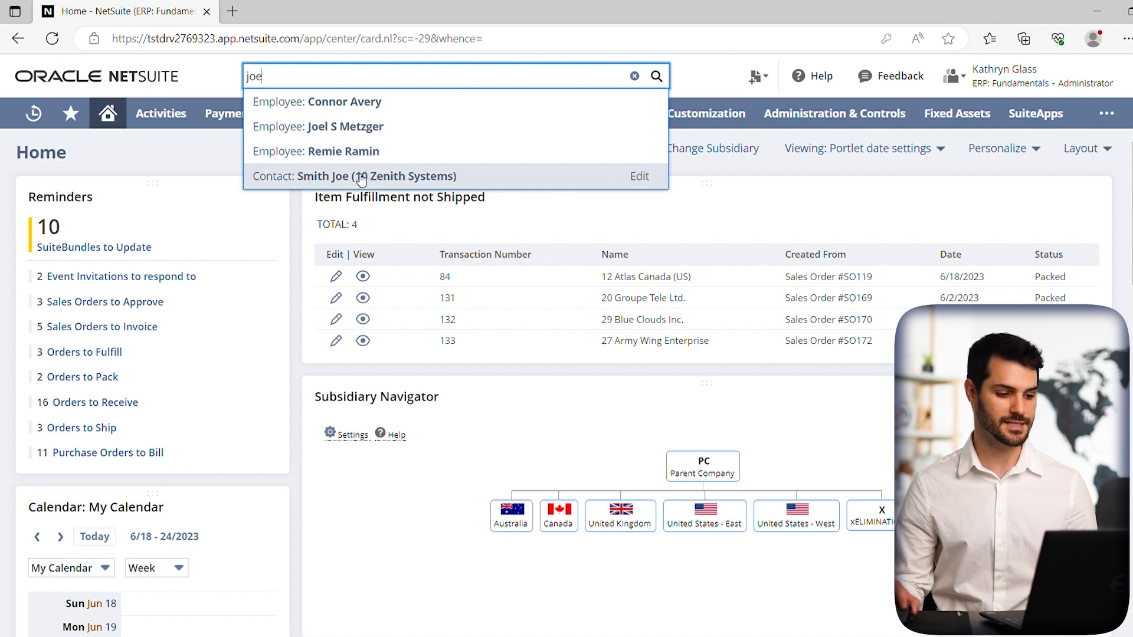
mouse_move(412, 111)
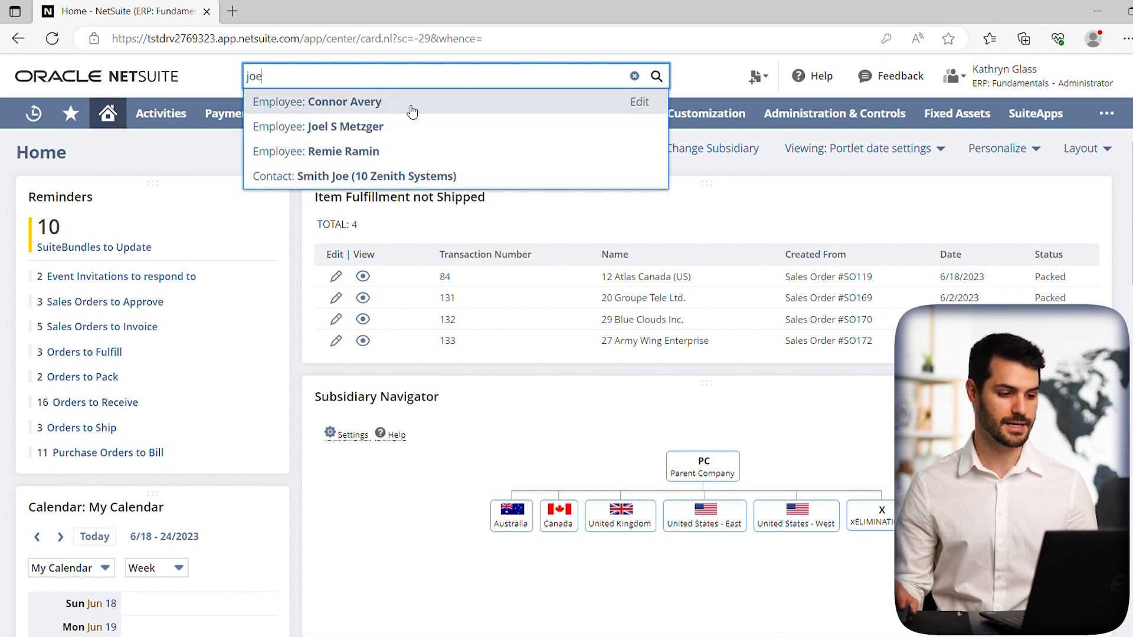
mouse_move(275, 117)
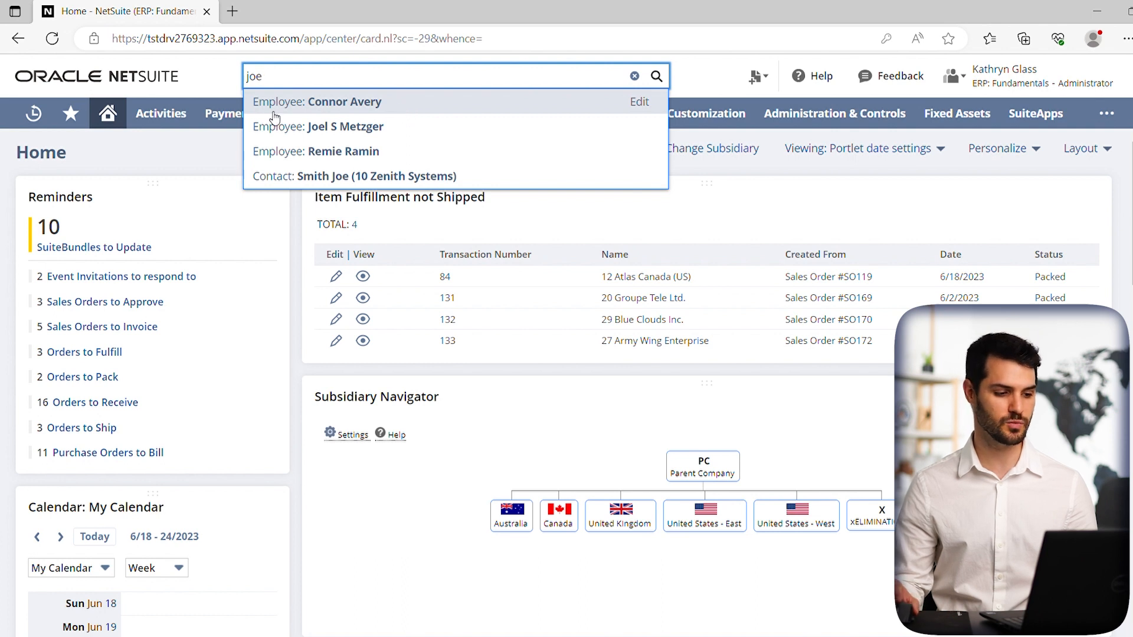
mouse_move(301, 116)
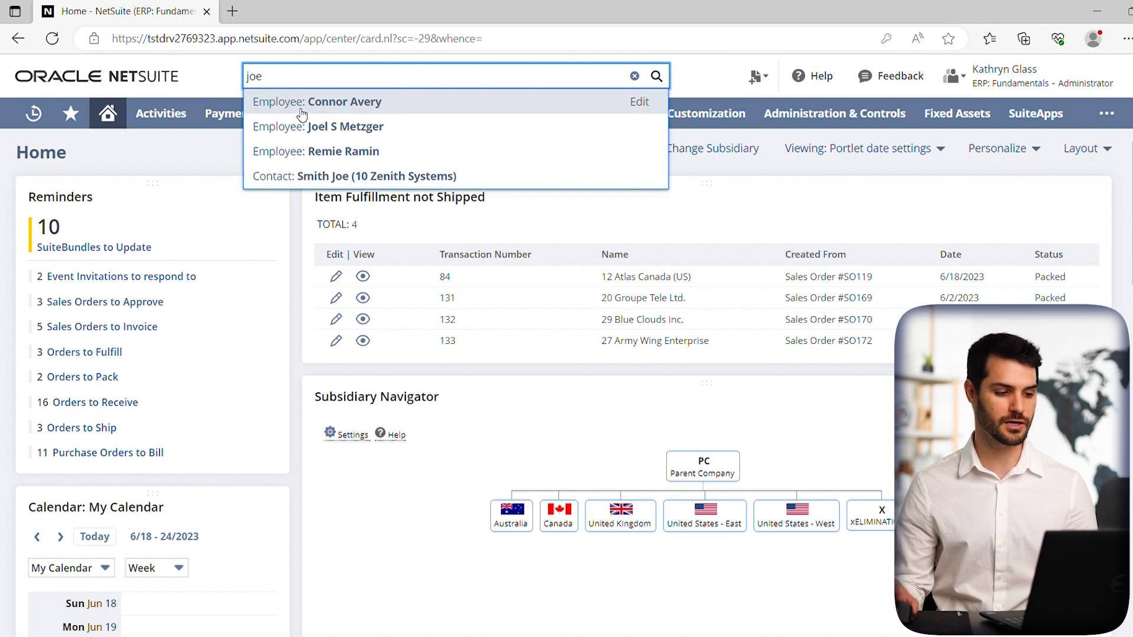
mouse_move(388, 116)
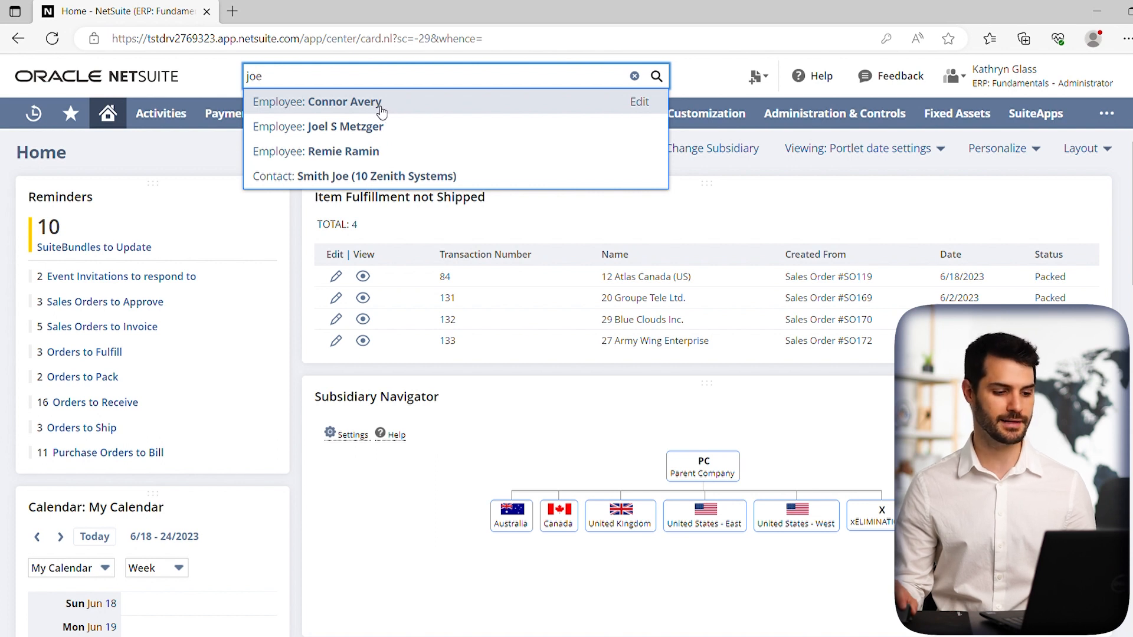
click(338, 101)
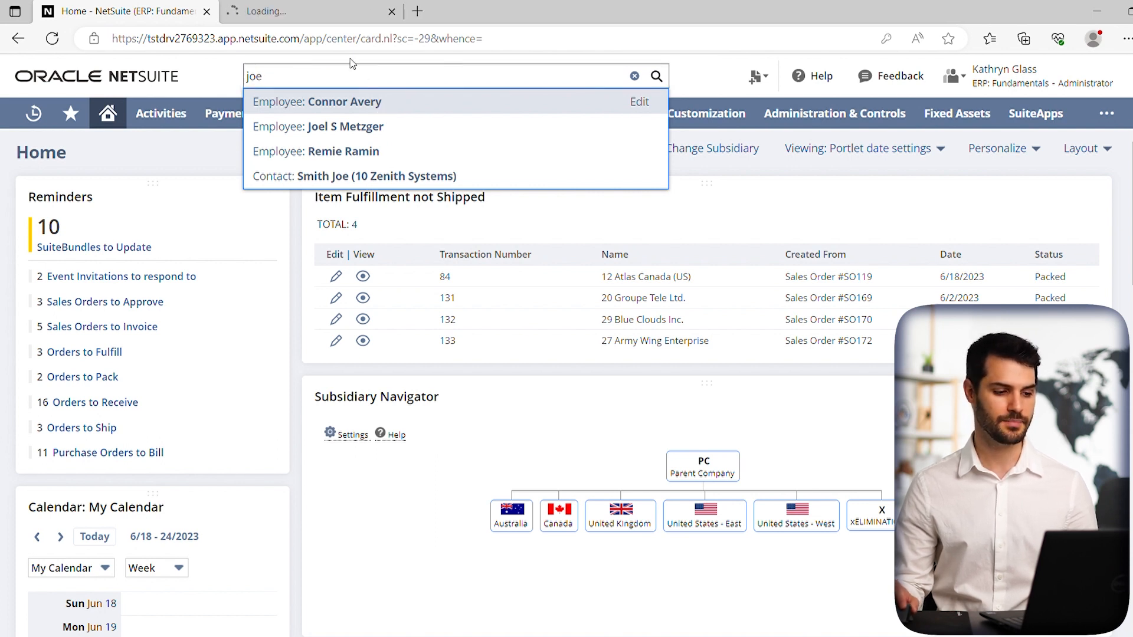
click(316, 101)
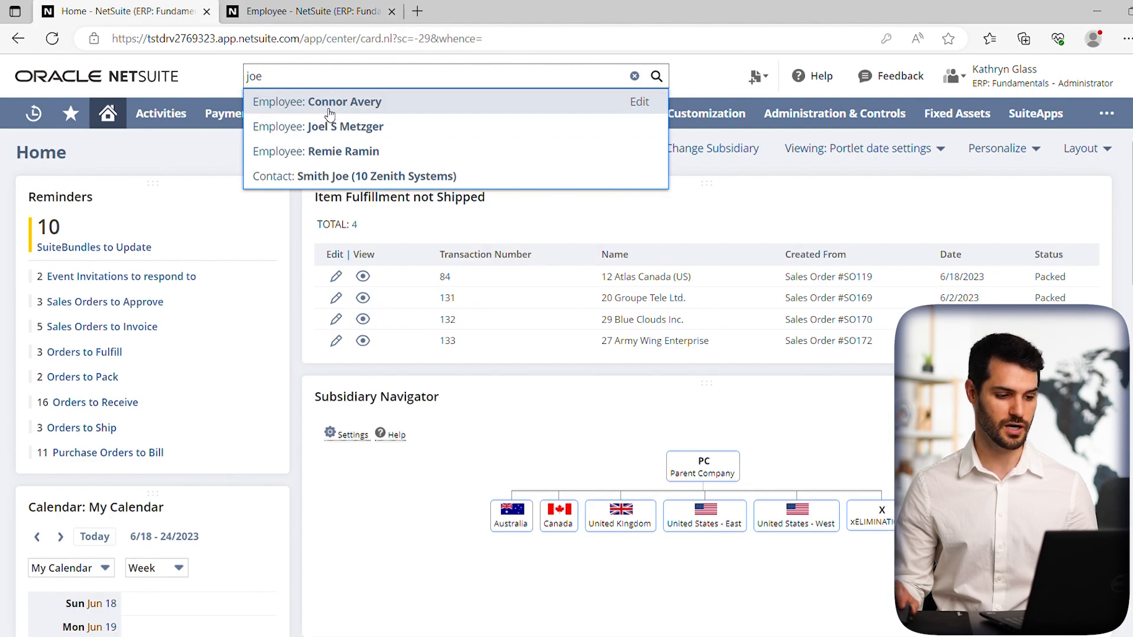
mouse_move(332, 126)
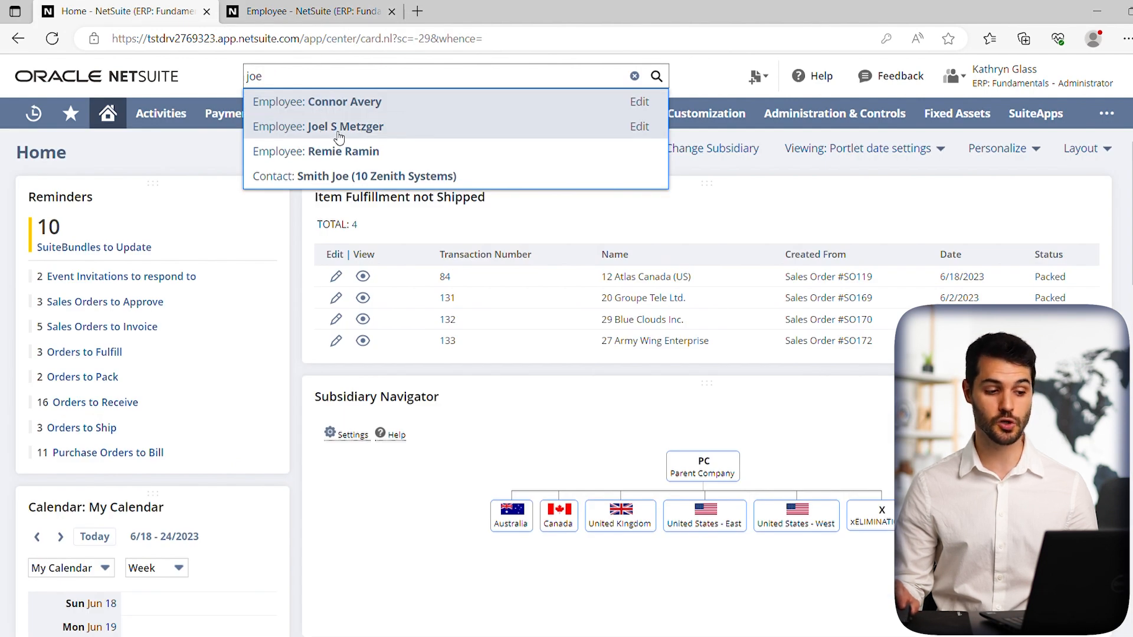
mouse_move(311, 159)
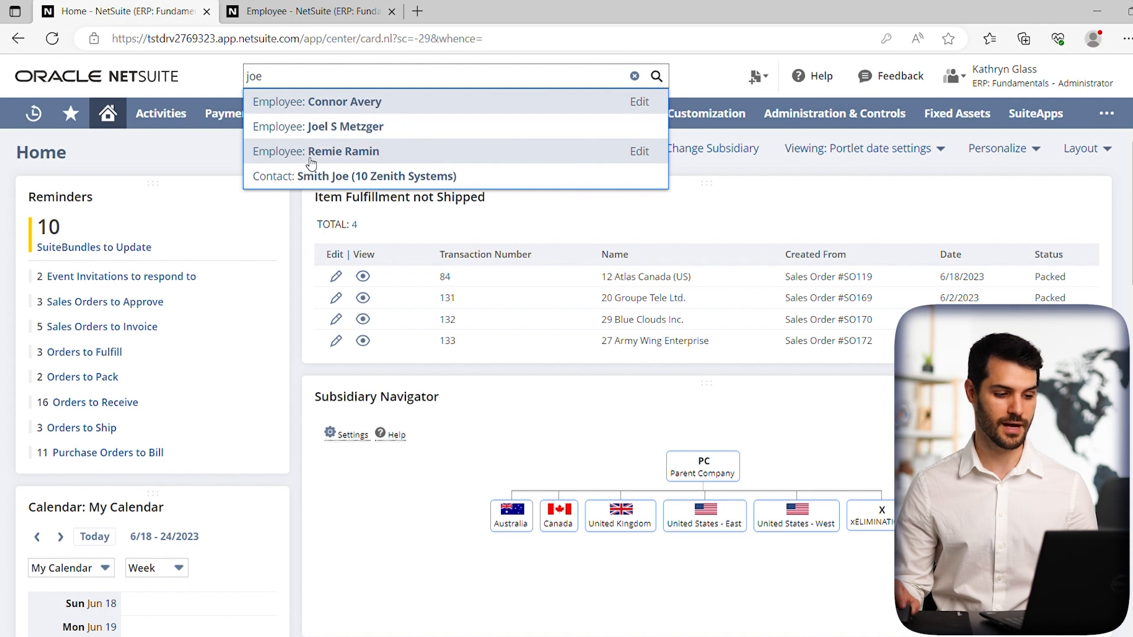
mouse_move(376, 168)
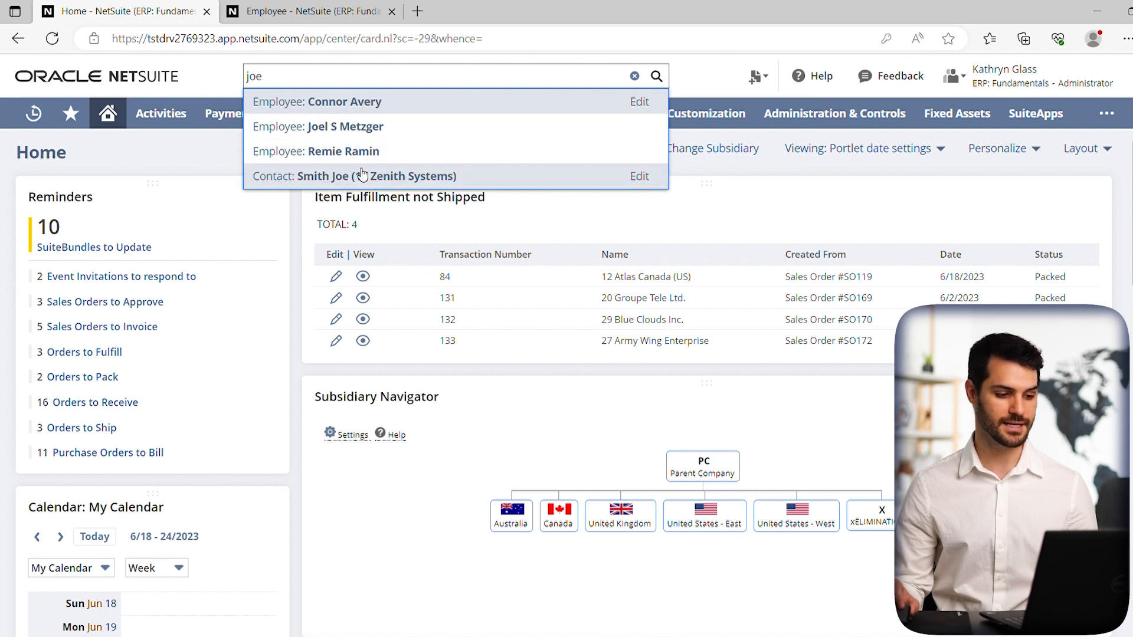
mouse_move(383, 151)
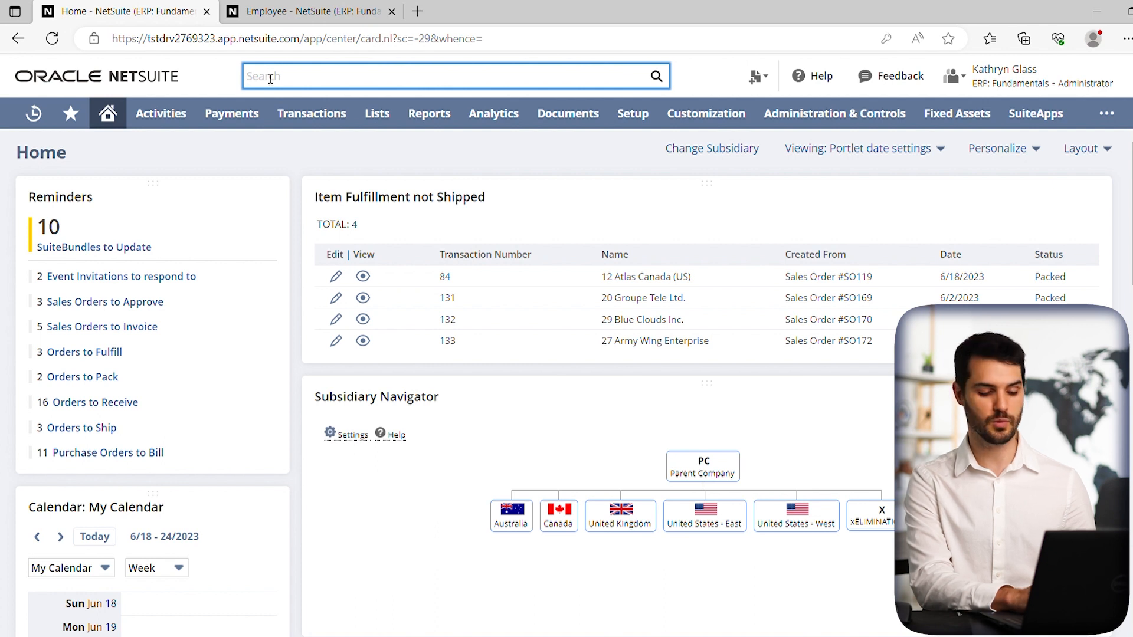
Step: Enter 'sales order' in global search to list matching pages, a template file and records
text(sales order)
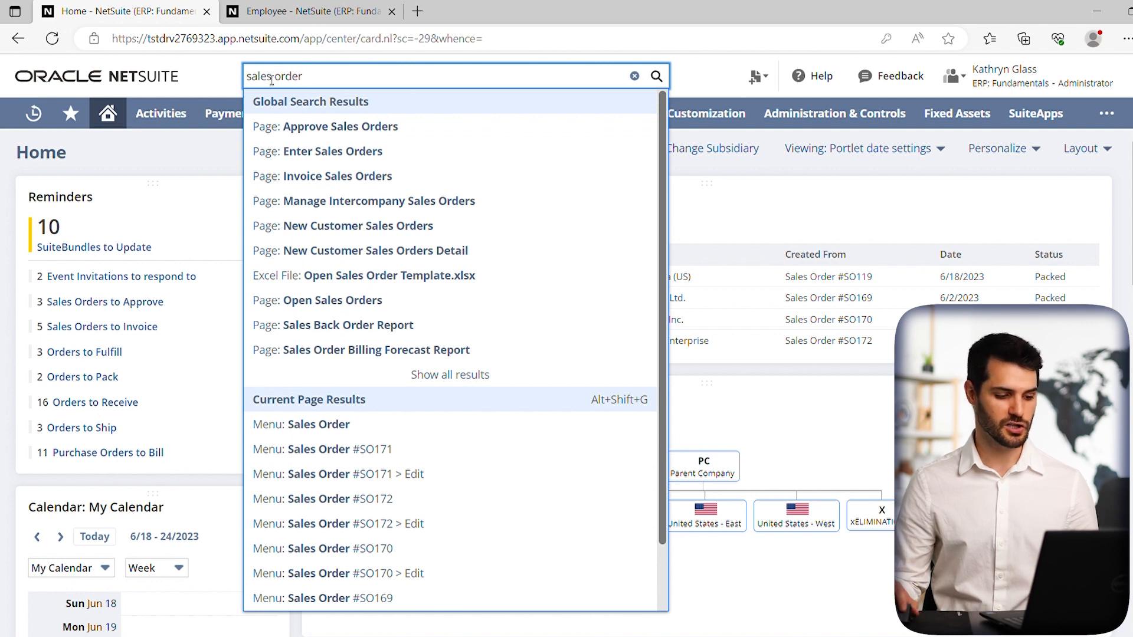
mouse_move(341, 126)
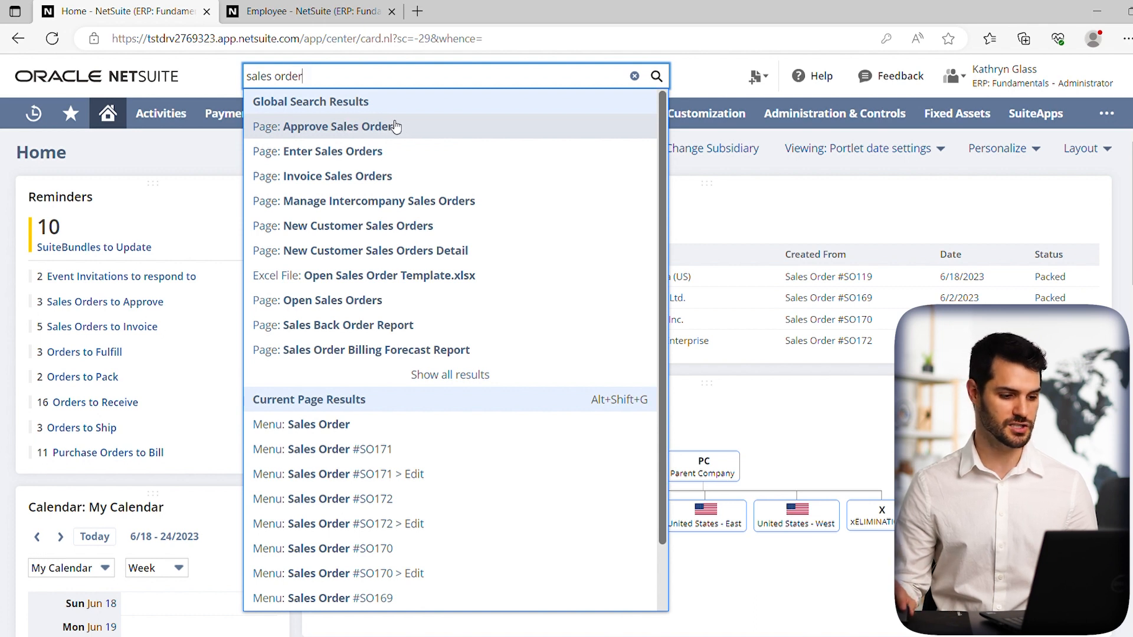
mouse_move(397, 126)
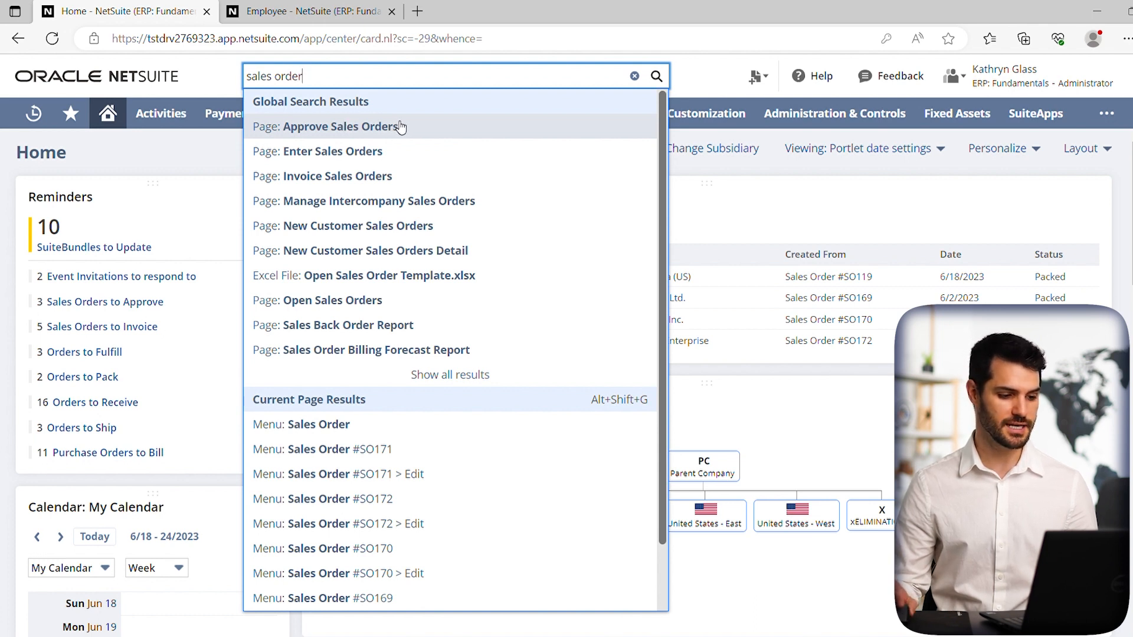
mouse_move(374, 107)
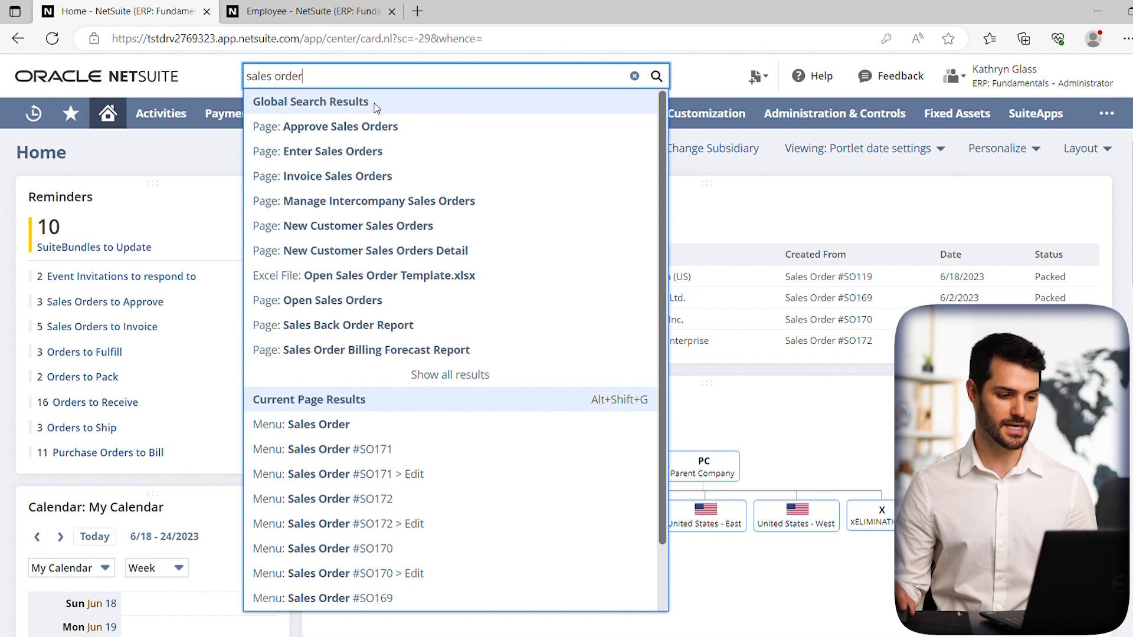
mouse_move(347, 276)
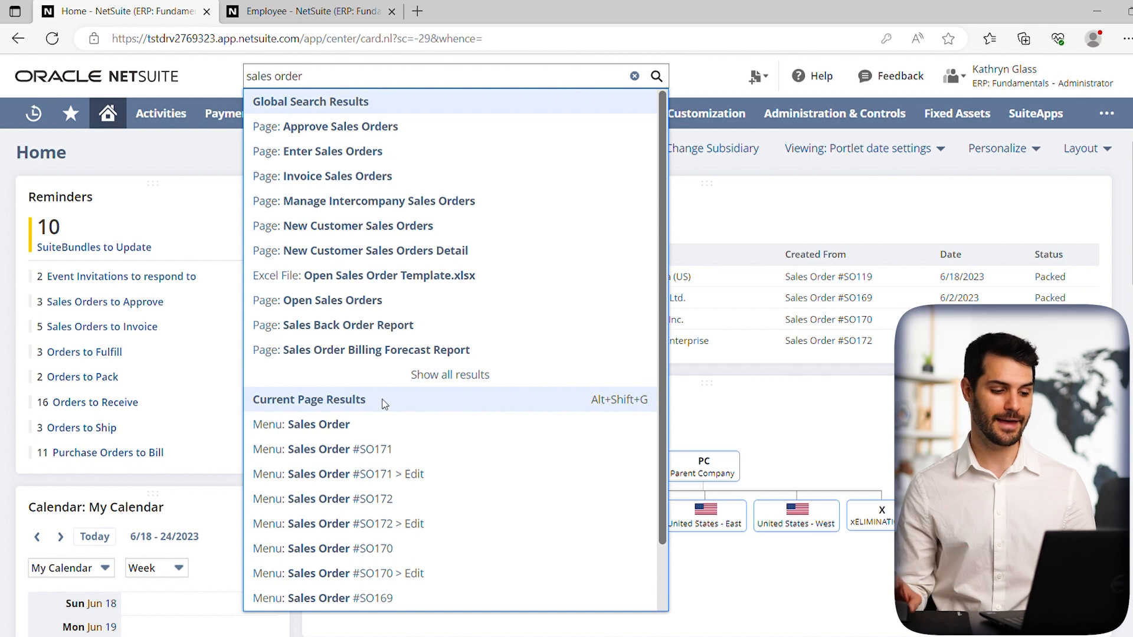
mouse_move(350, 325)
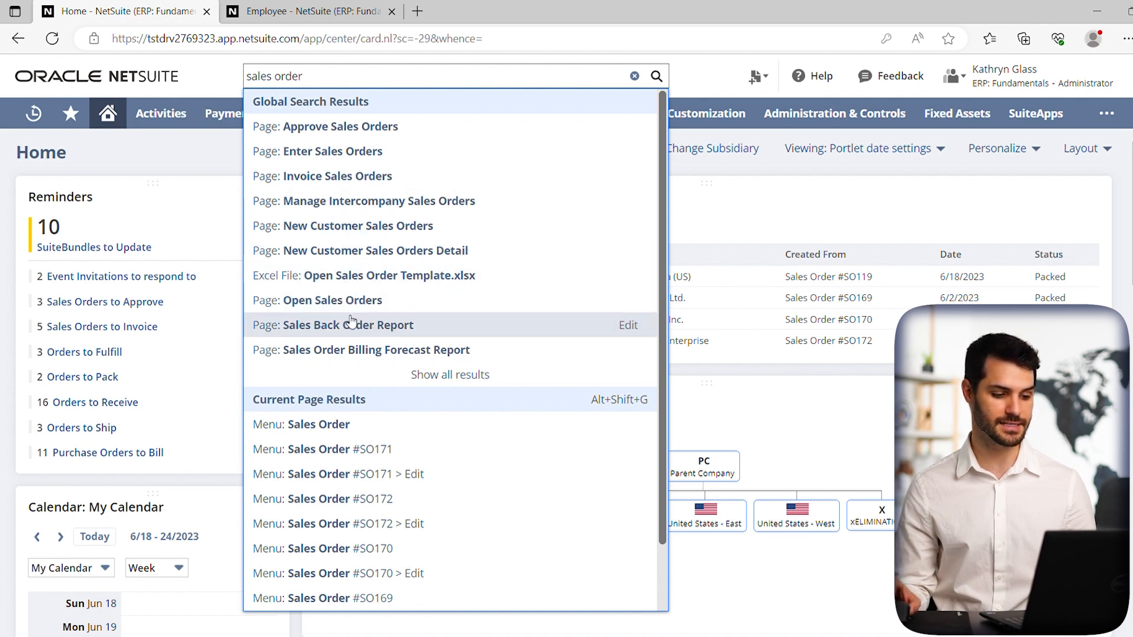
mouse_move(394, 176)
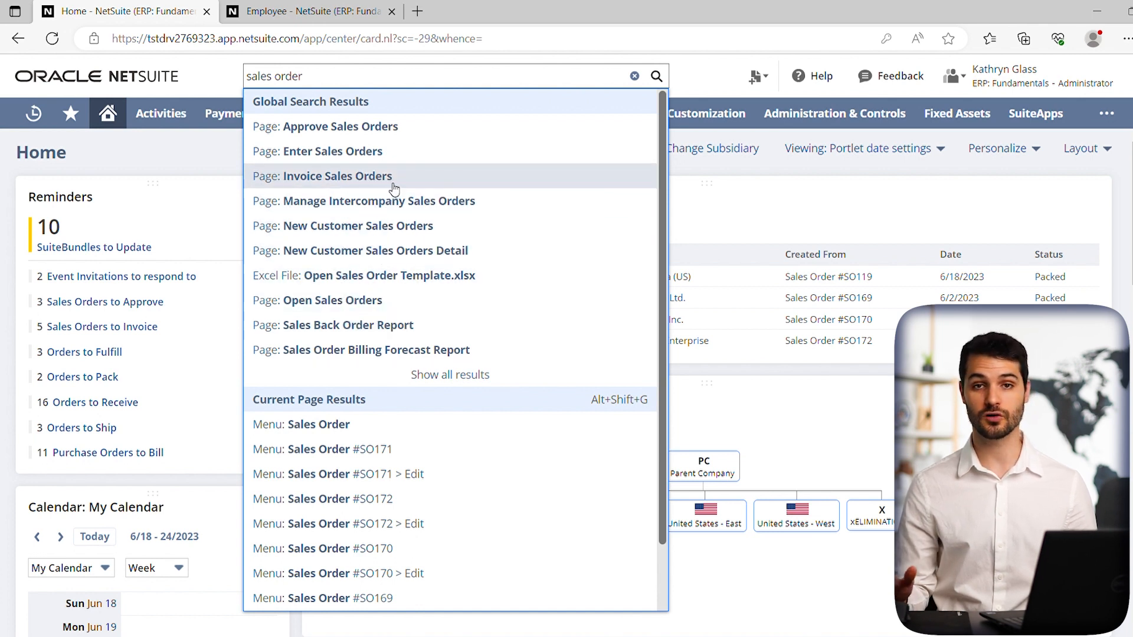
mouse_move(395, 215)
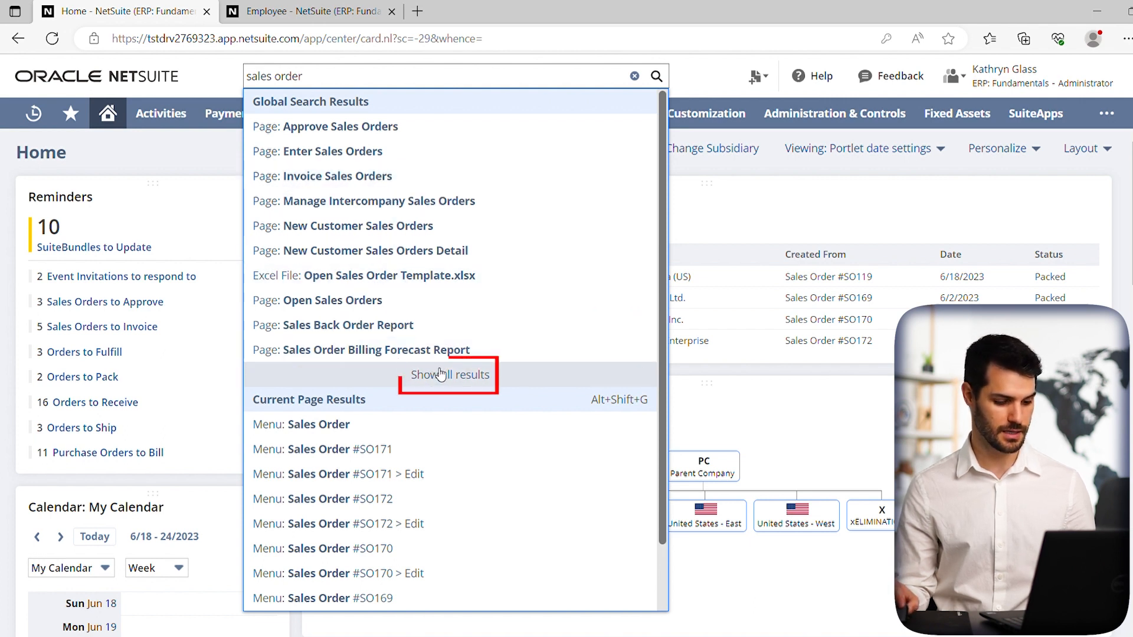
Step: Open the full 35-result 'sales order' results page, dismiss the report options, and scroll through
click(447, 374)
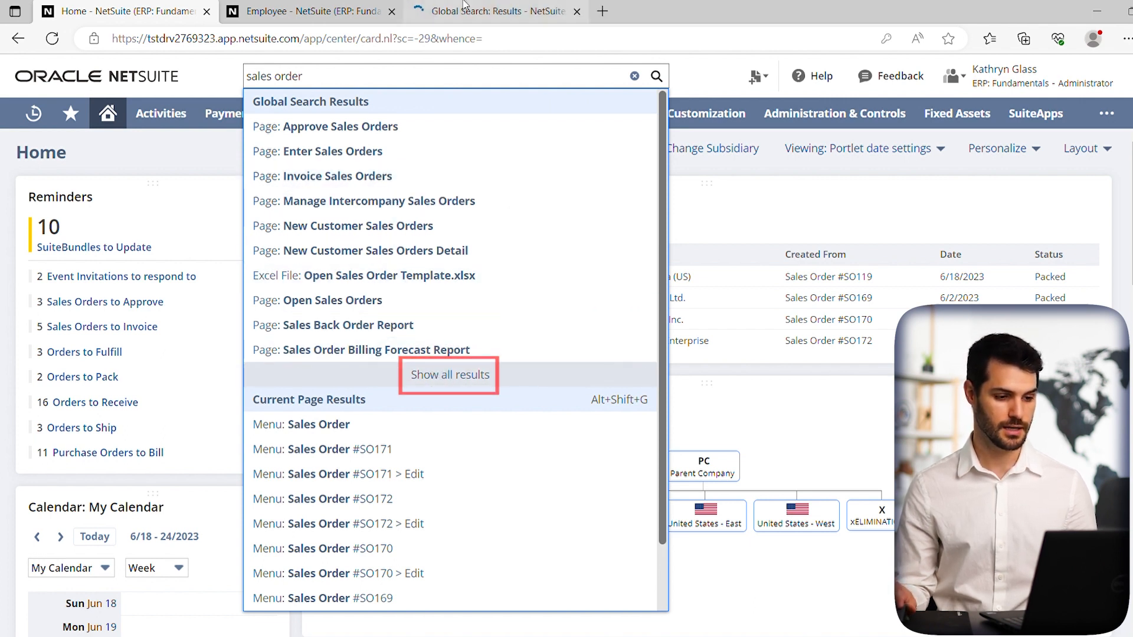
click(448, 375)
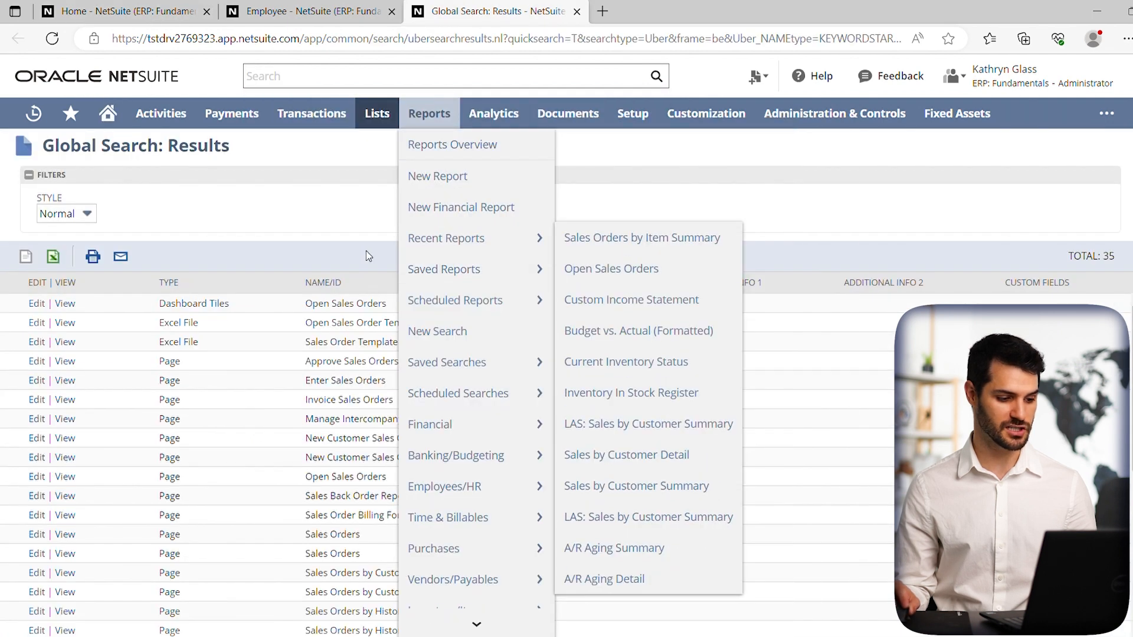
click(511, 313)
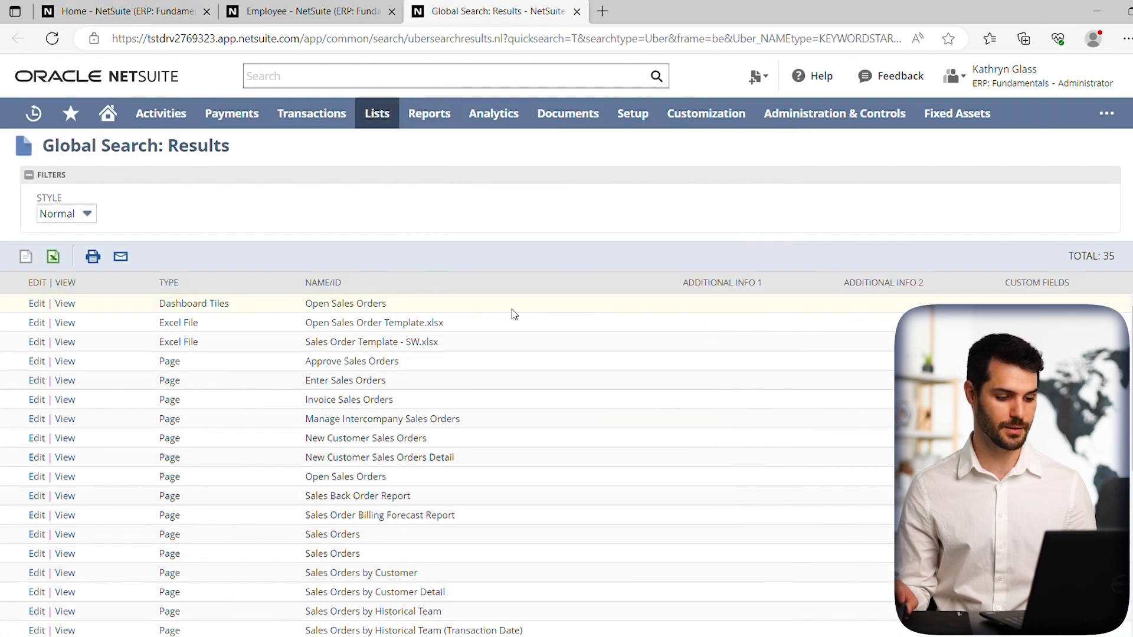
scroll(down, 3)
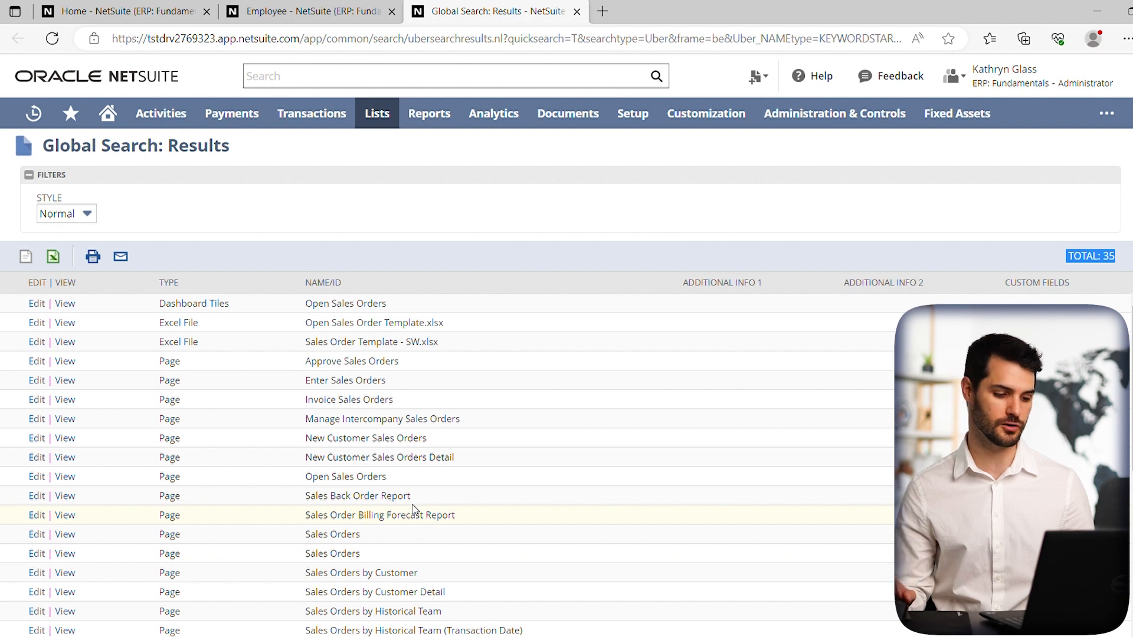
scroll(down, 3)
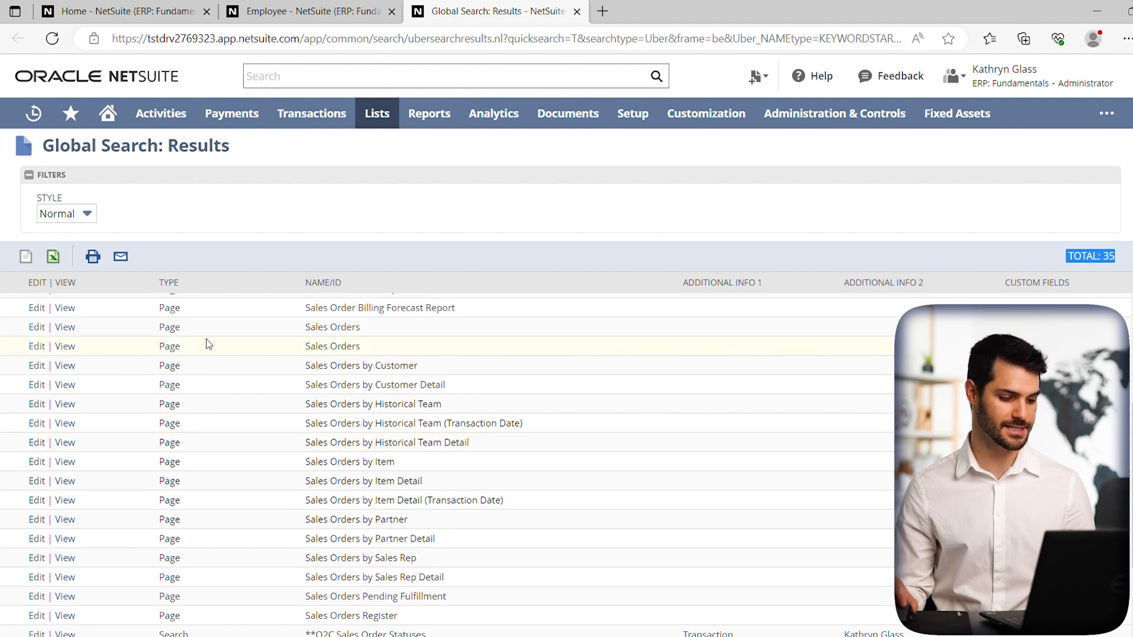
scroll(down, 3)
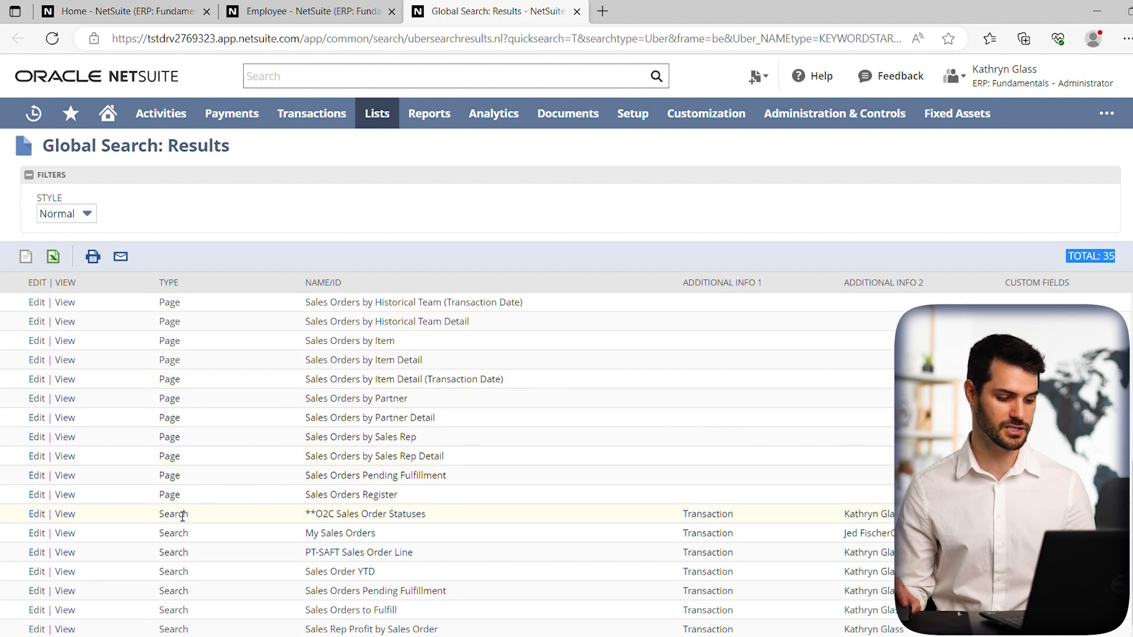
double_click(173, 514)
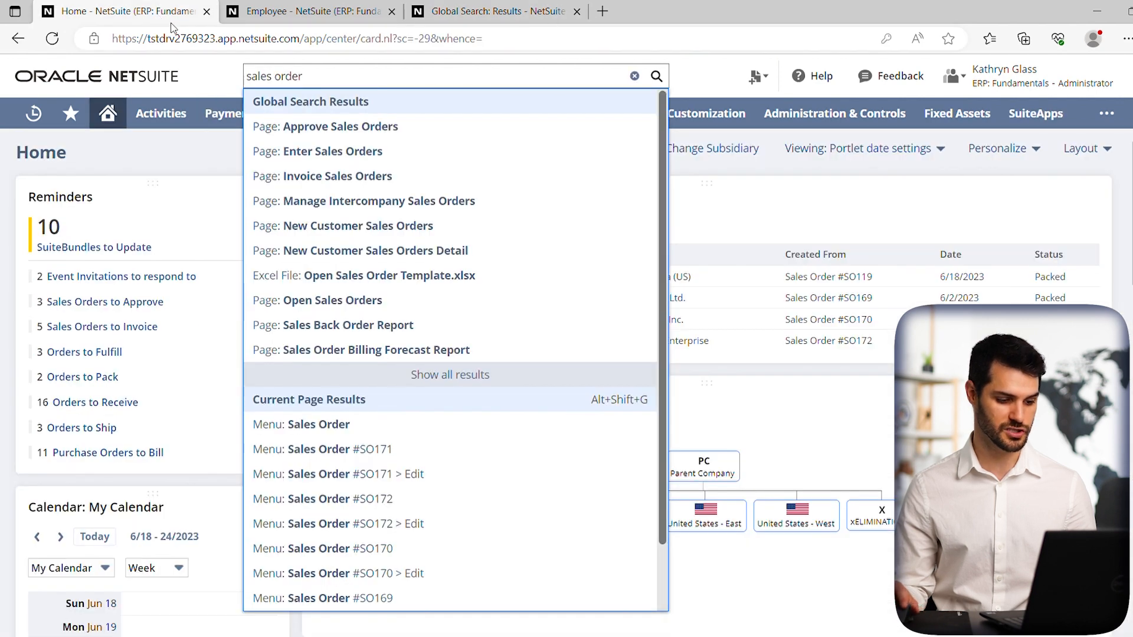
mouse_move(376, 350)
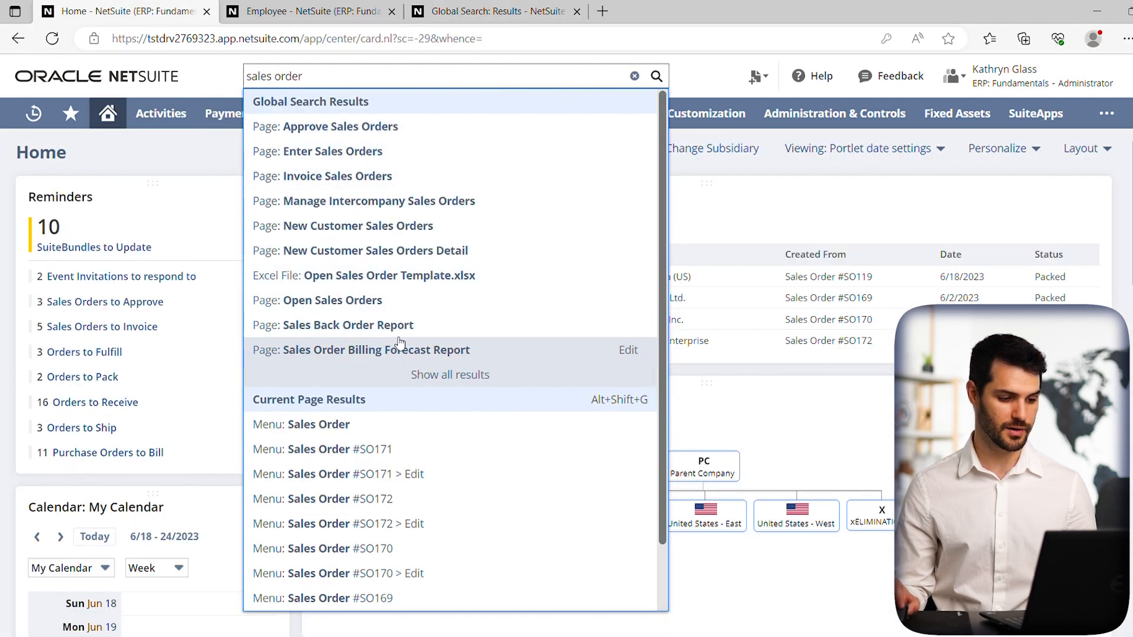
mouse_move(397, 325)
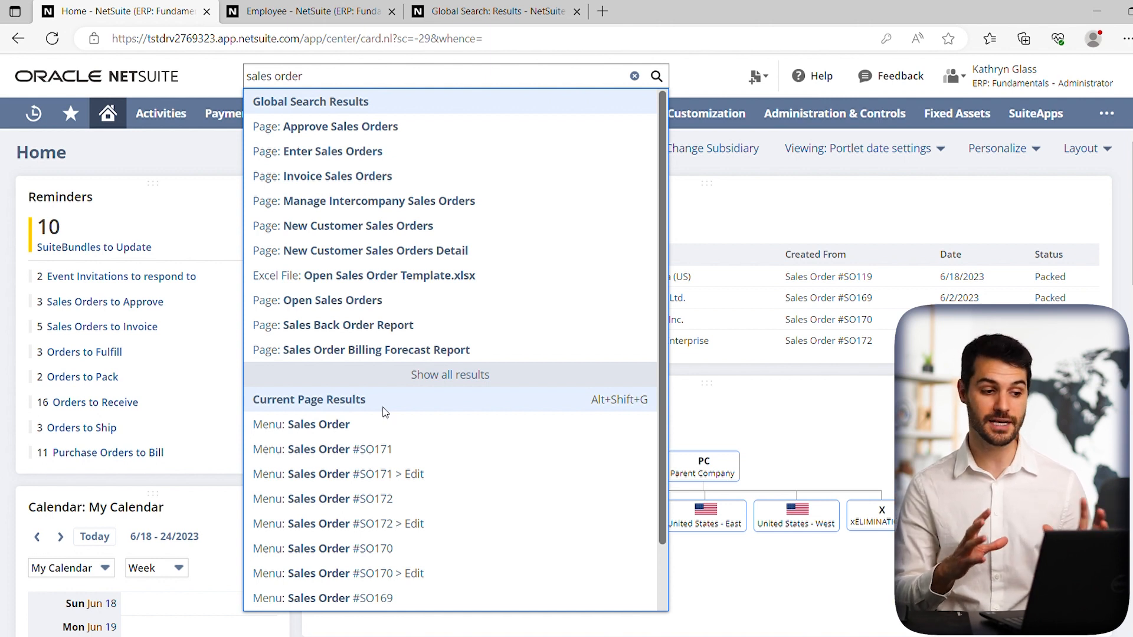
mouse_move(333, 381)
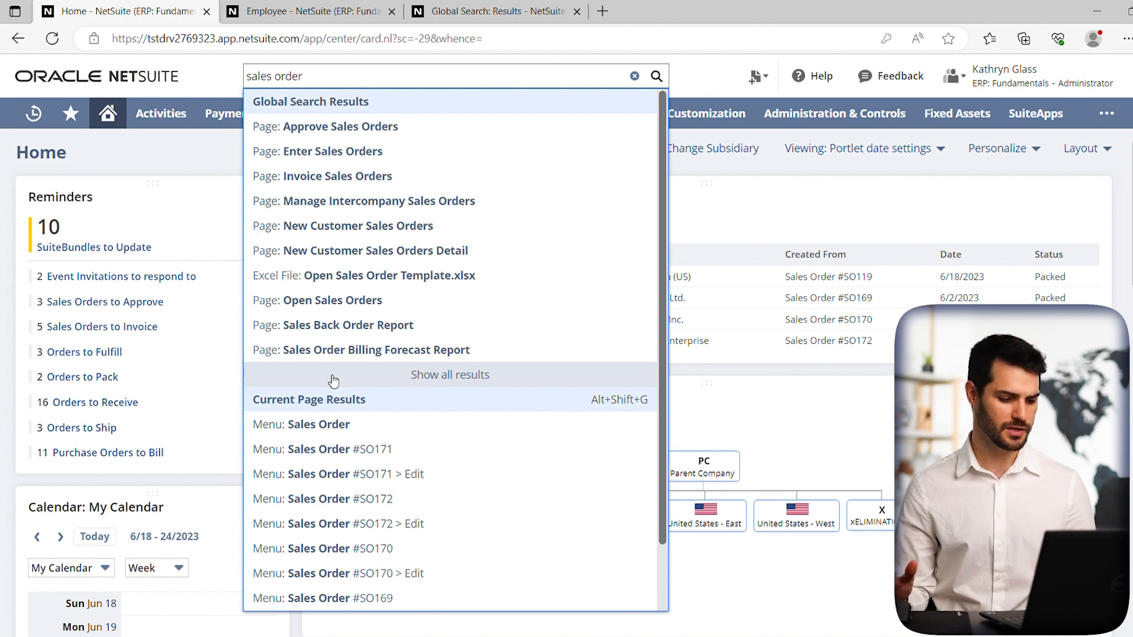
mouse_move(345, 389)
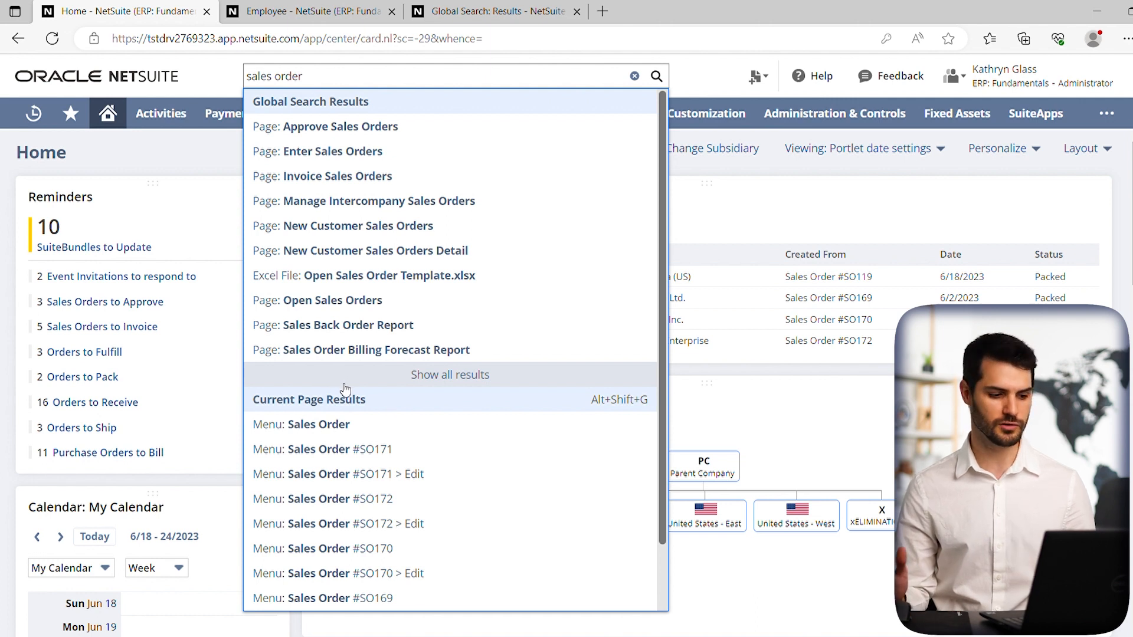
mouse_move(344, 391)
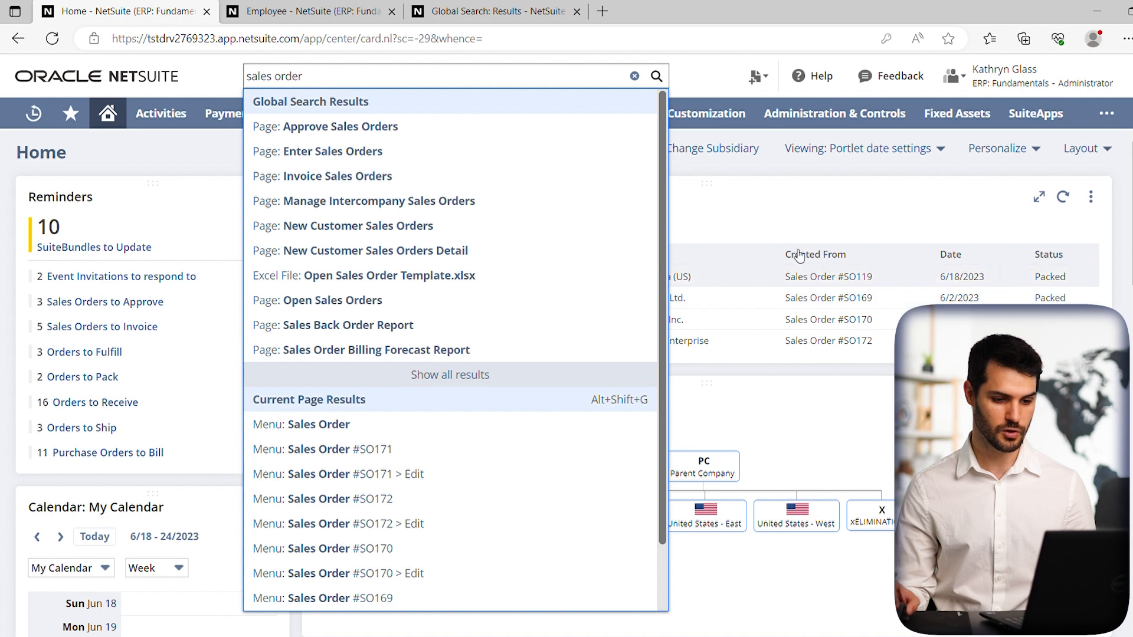
Step: Open the Create New menu, then the Recent Records list of employees, customers and orders
click(757, 76)
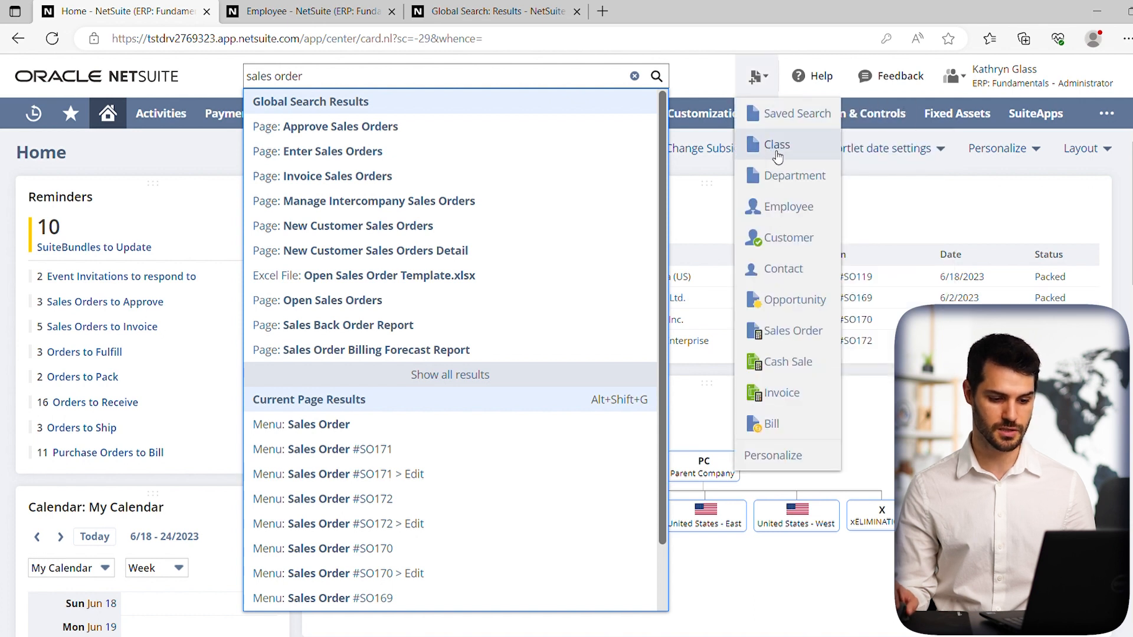
mouse_move(780, 336)
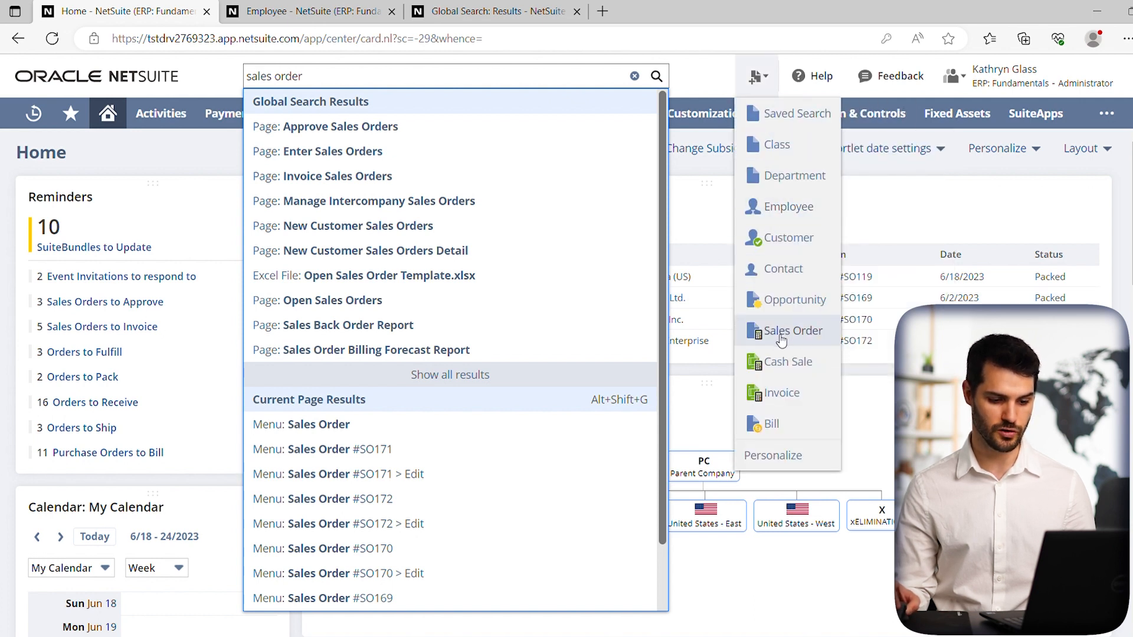
click(33, 113)
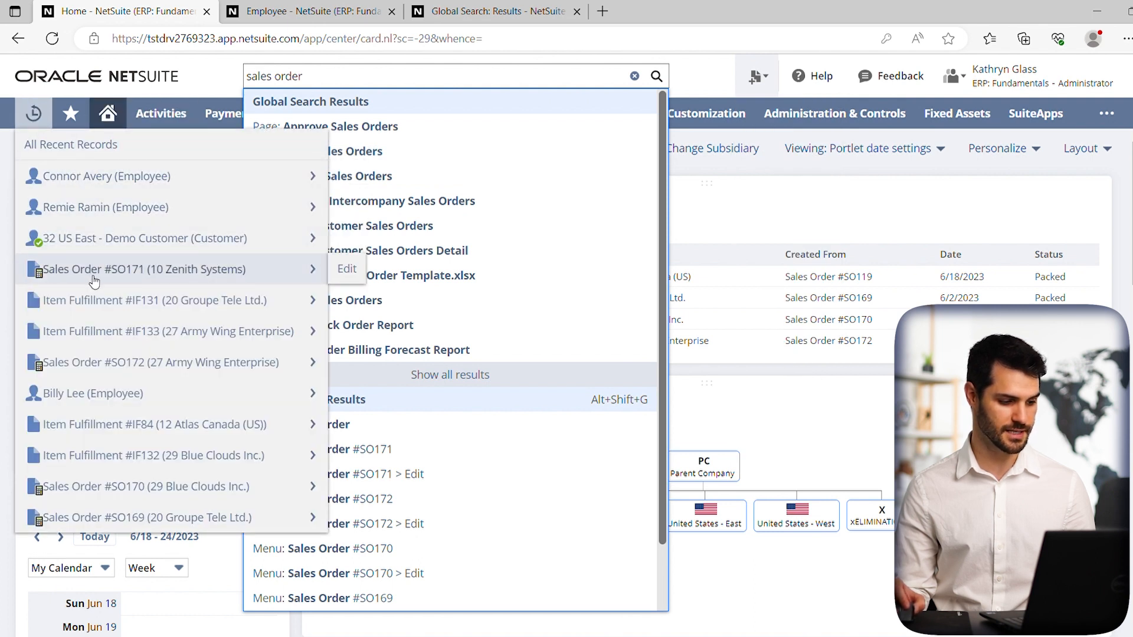
mouse_move(154, 286)
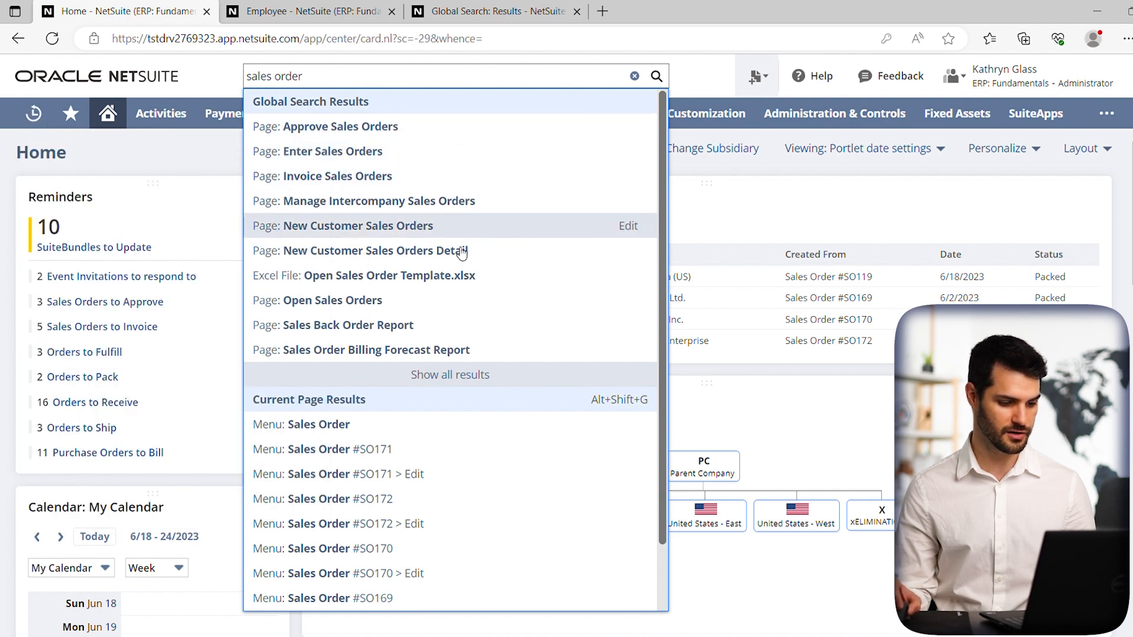
mouse_move(261, 448)
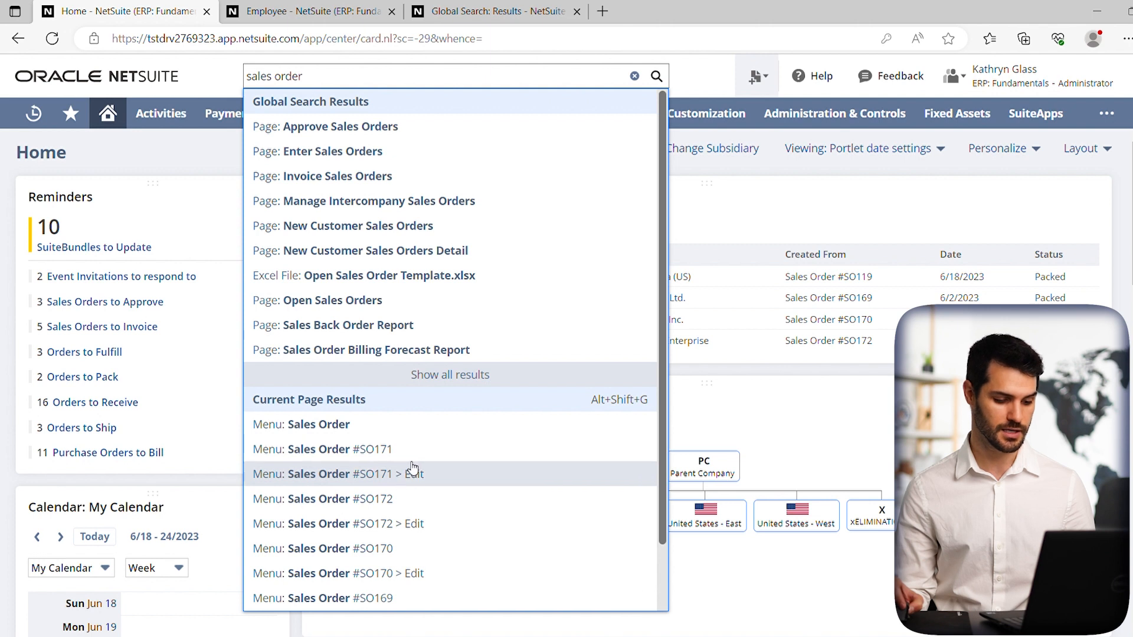
Step: Reveal the 44 additional 'sales order' menu matches and scroll through them
scroll(down, 3)
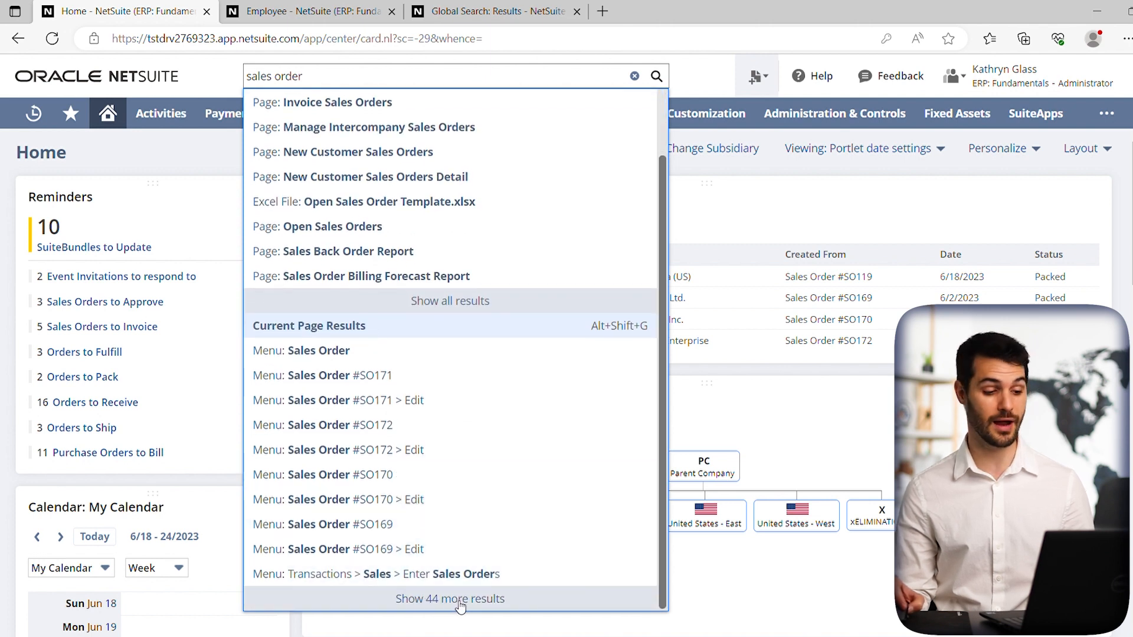
click(450, 599)
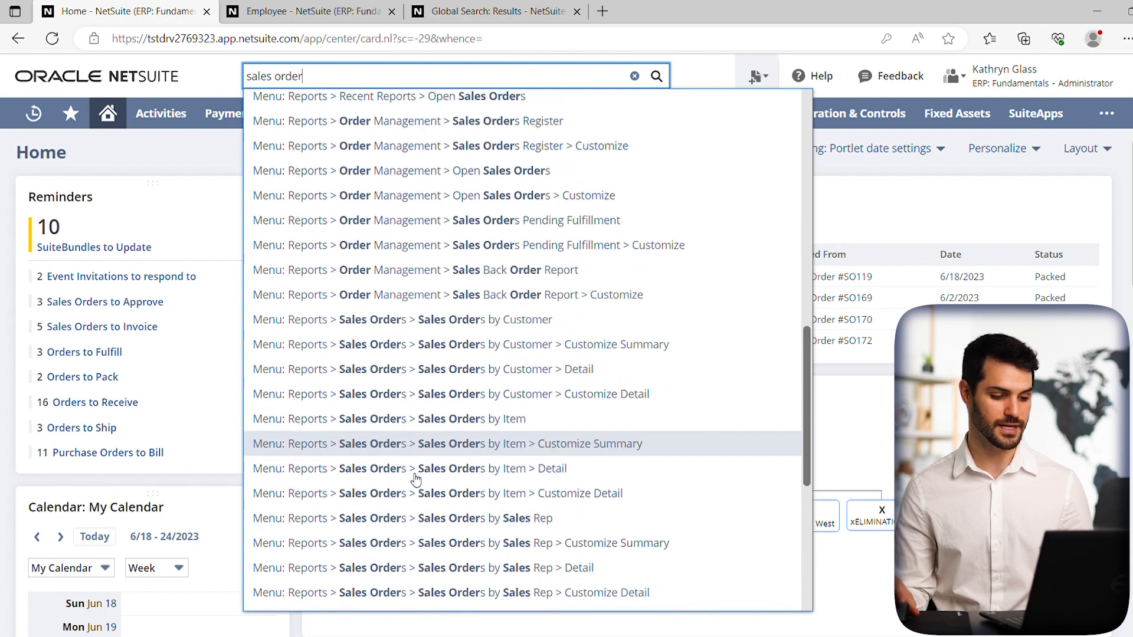
scroll(down, 3)
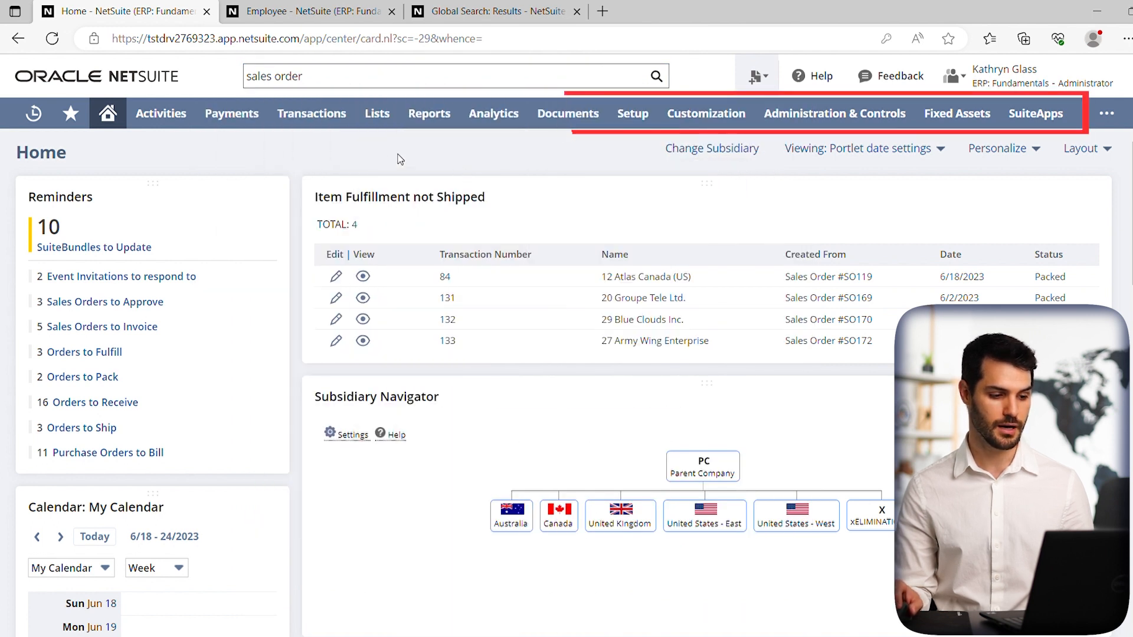
Step: Browse the Transactions menu, then reopen the 'sales order' search suggestions
click(312, 114)
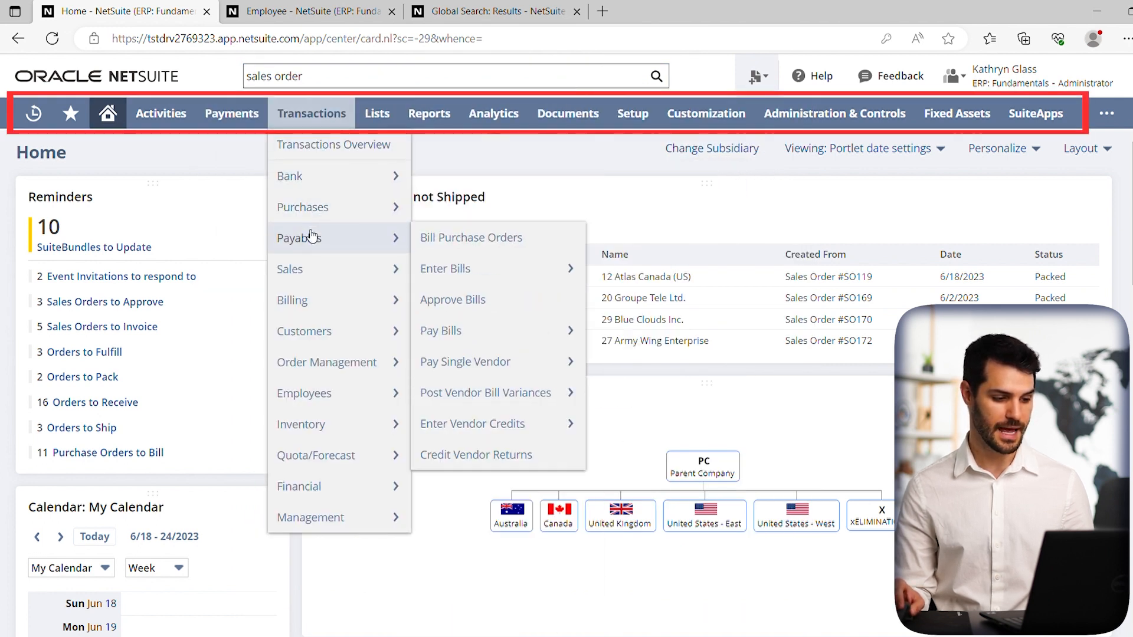
mouse_move(289, 269)
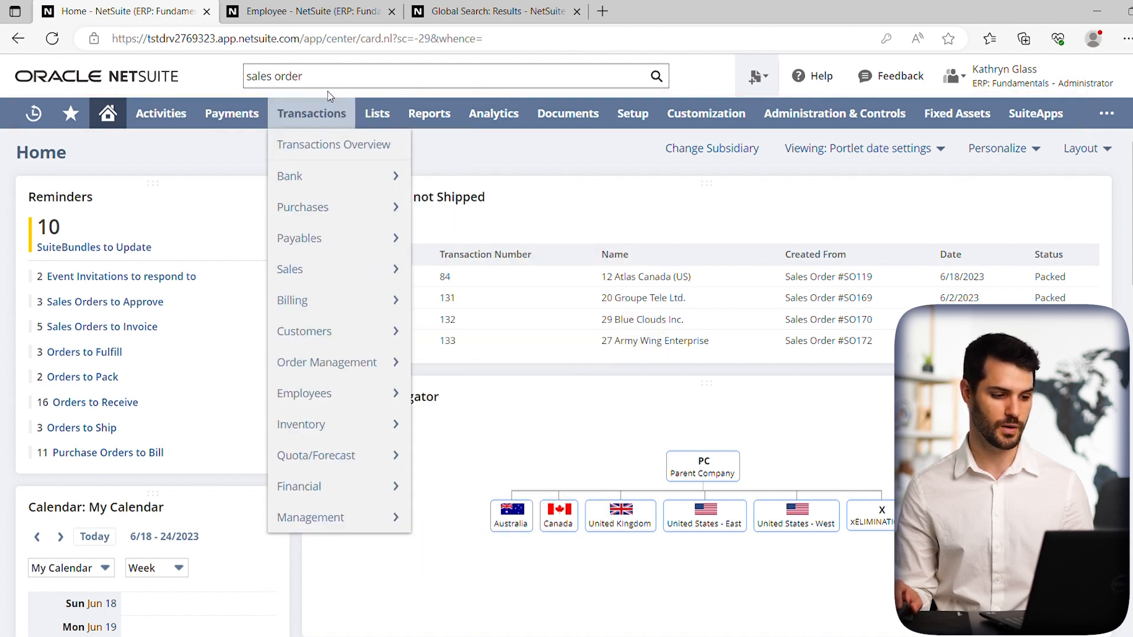
click(448, 77)
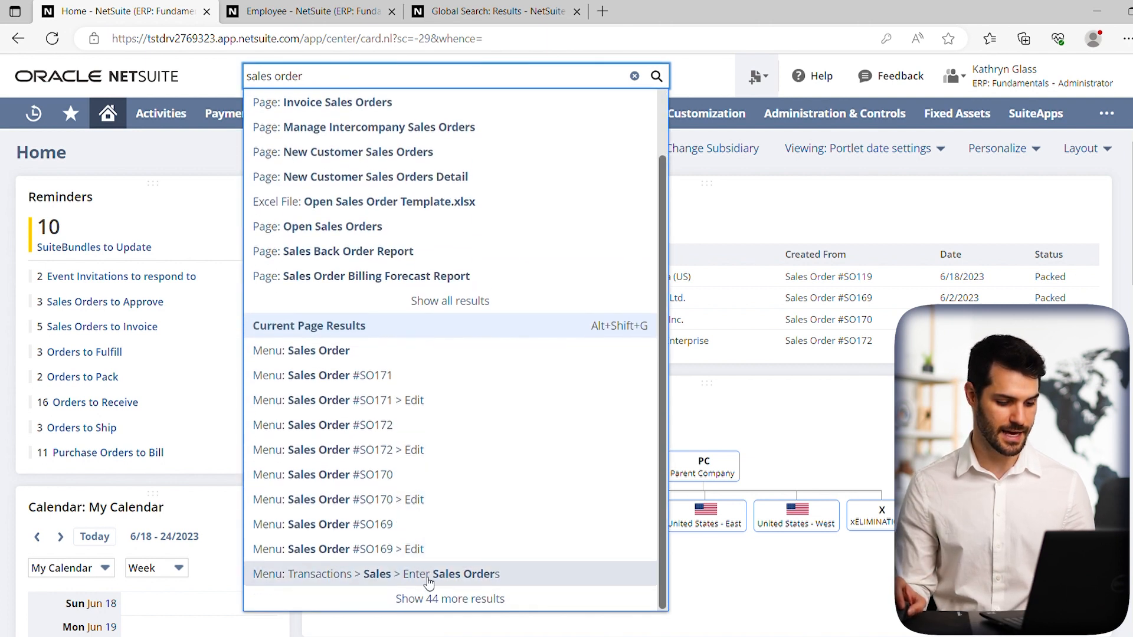
Step: Scroll the suggestions to menu matches like Order Management and Sales Orders by Customer
scroll(down, 3)
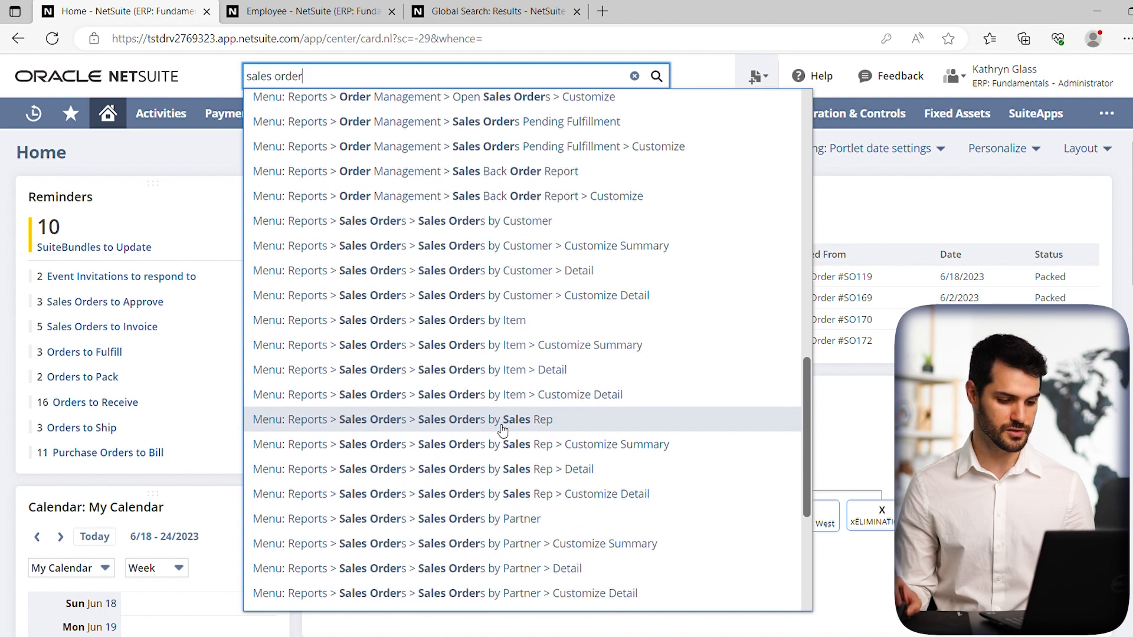
scroll(down, 3)
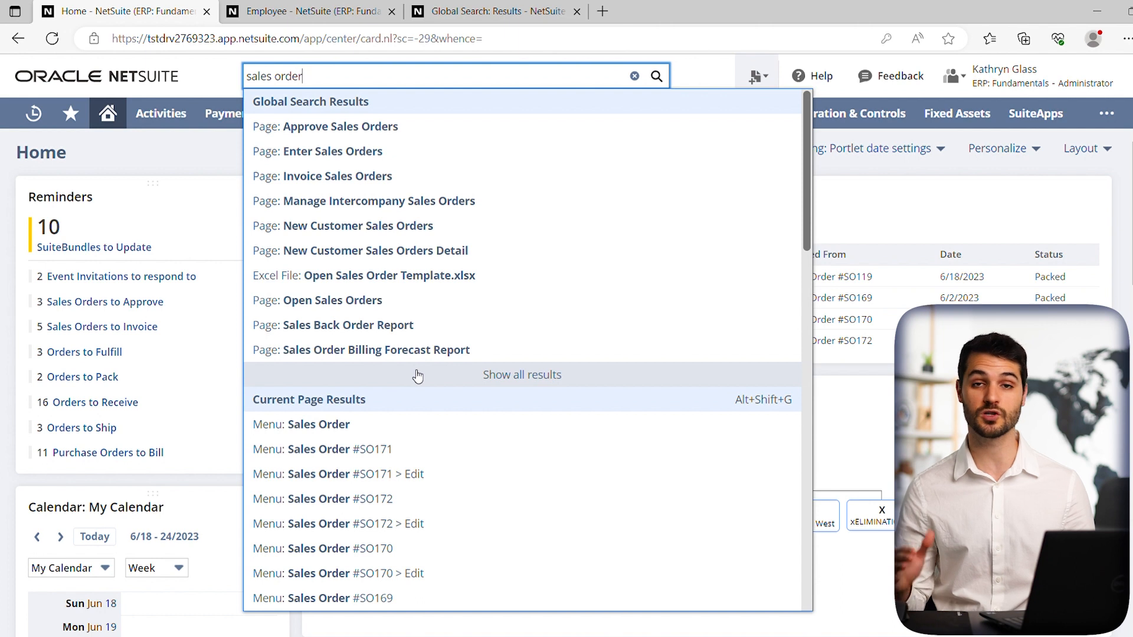
mouse_move(412, 176)
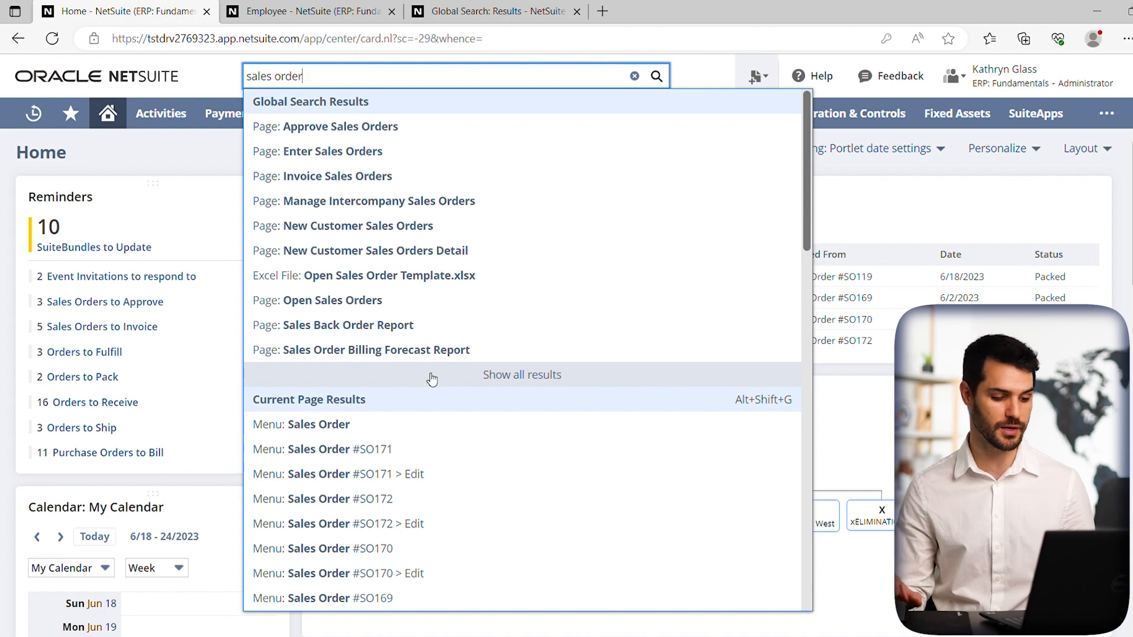
scroll(down, 3)
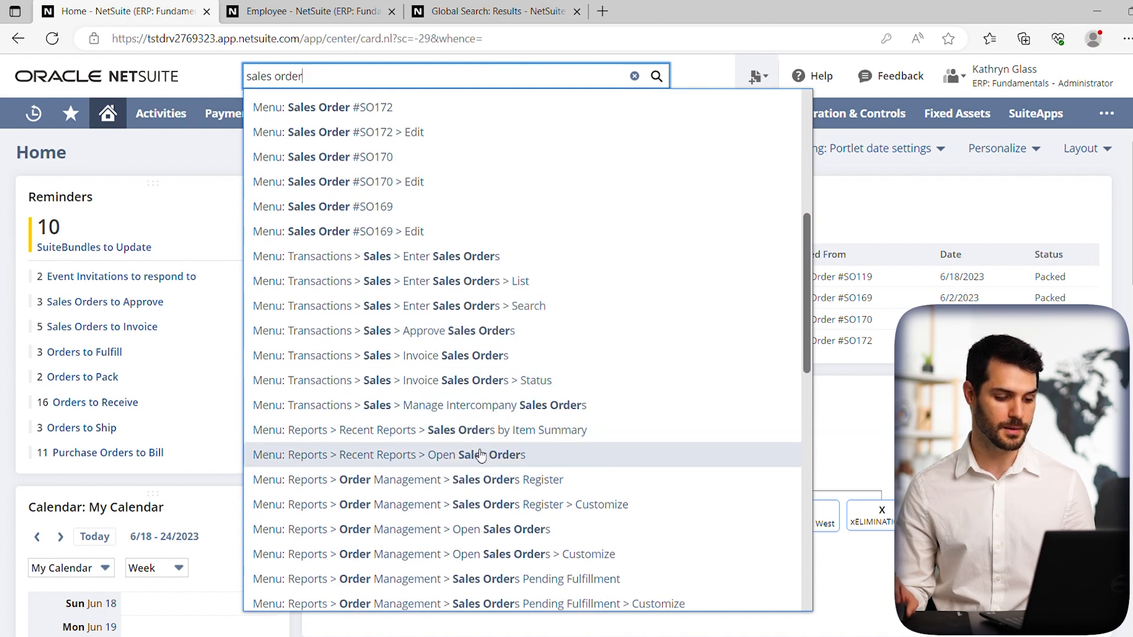
scroll(down, 3)
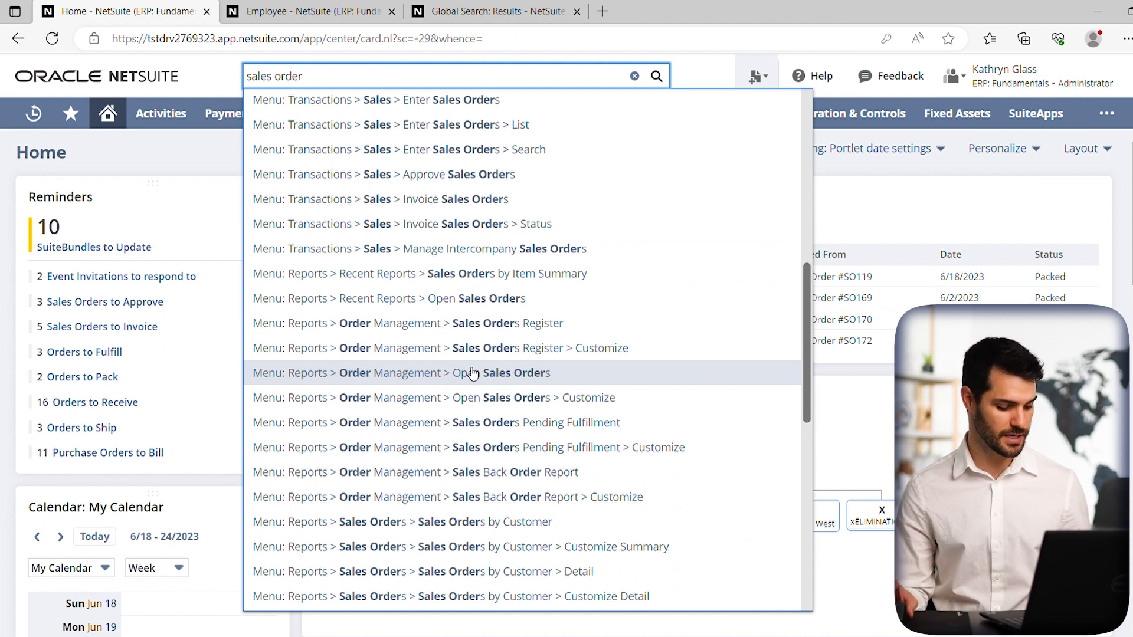
mouse_move(484, 273)
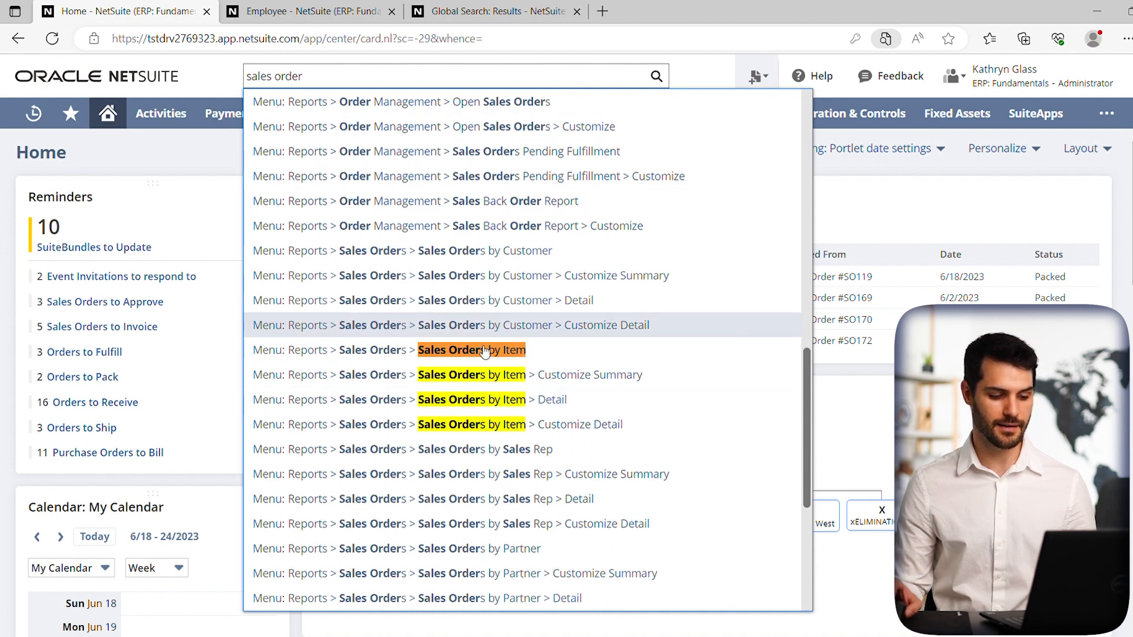
mouse_move(485, 424)
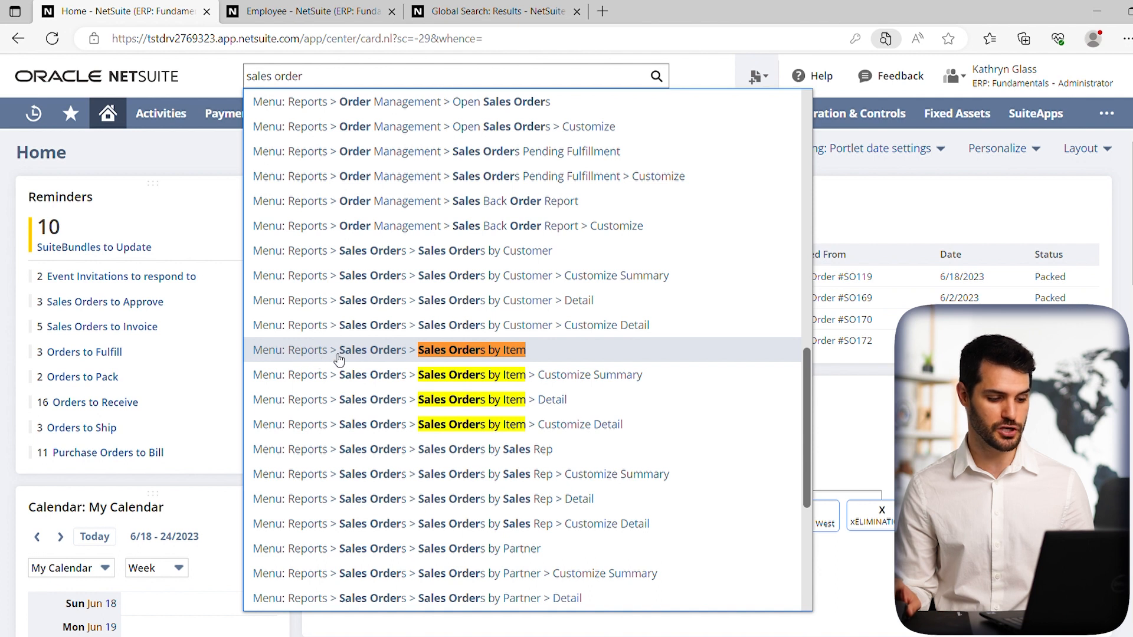
mouse_move(524, 364)
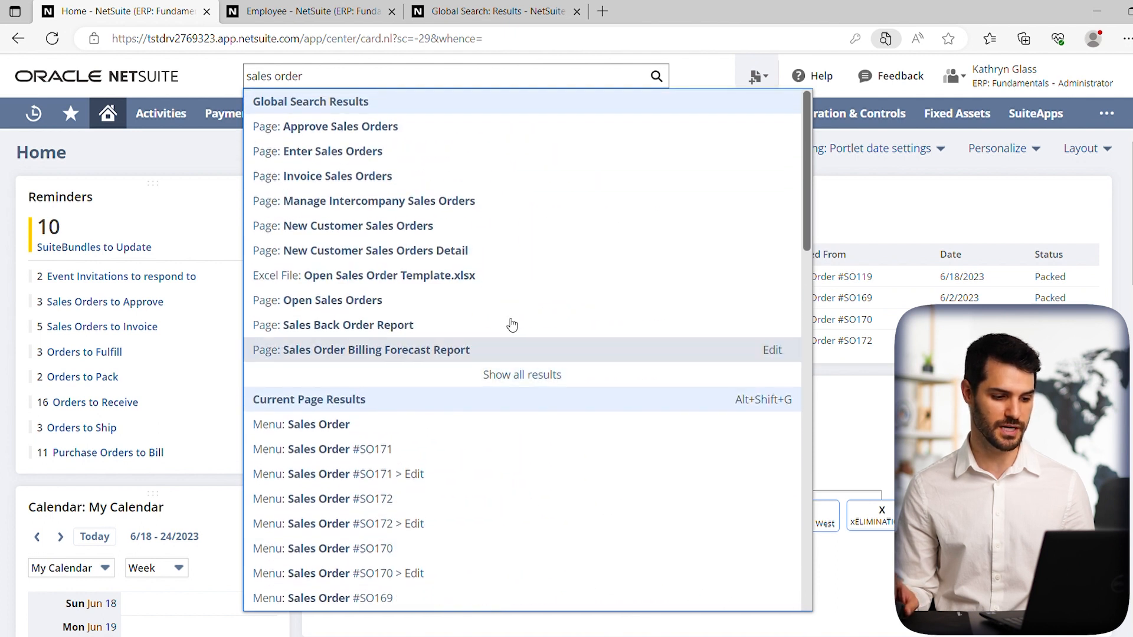
mouse_move(419, 586)
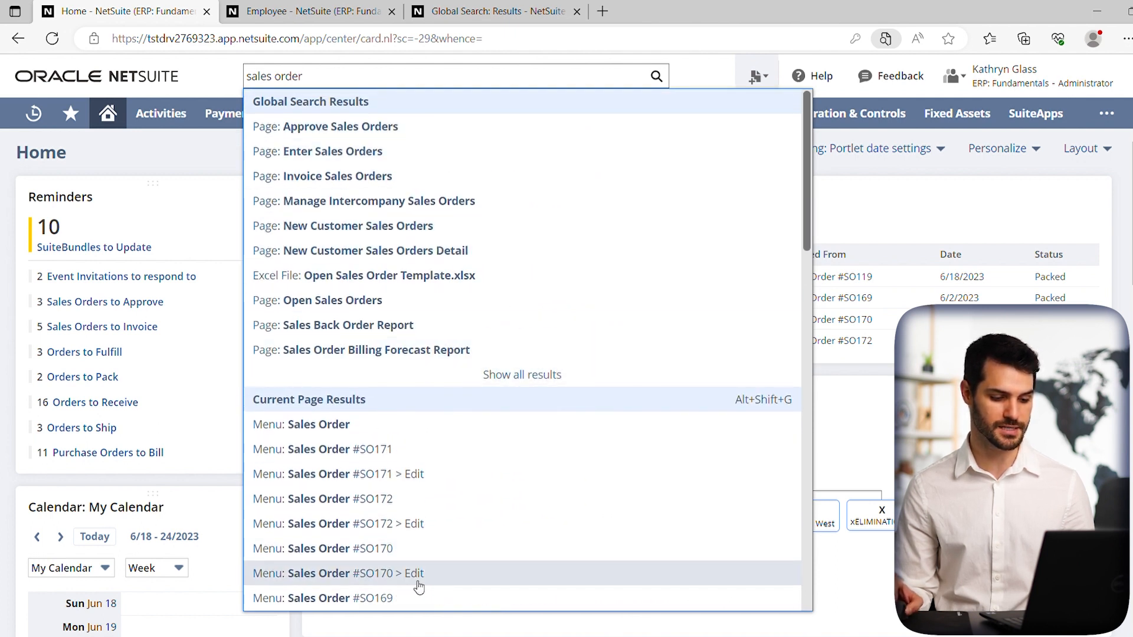
mouse_move(542, 438)
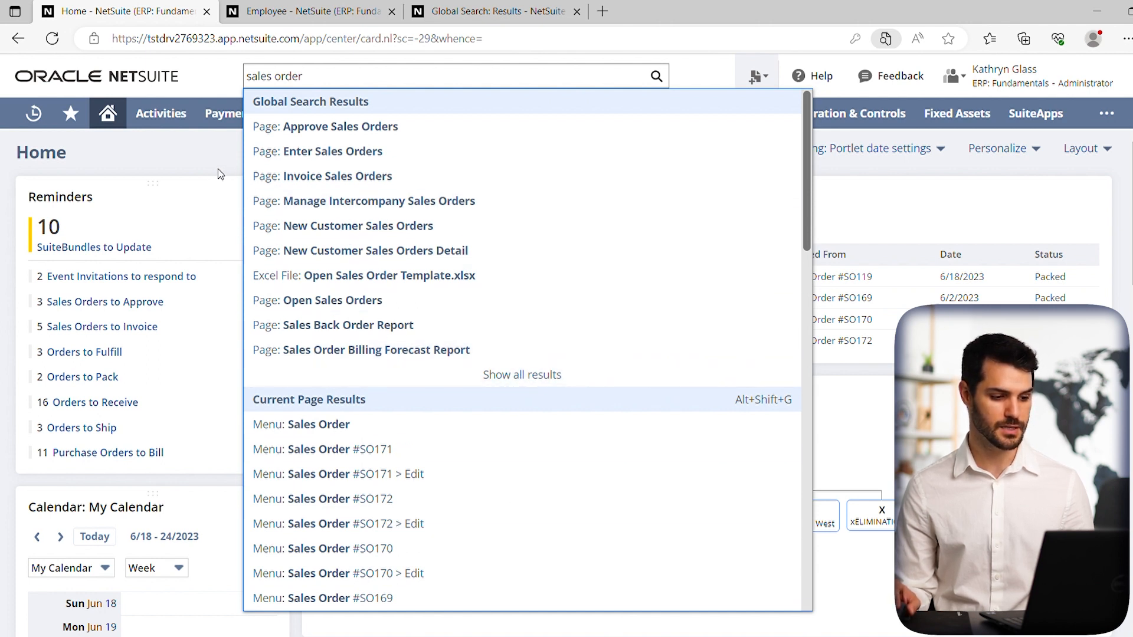
Step: Close the suggestions list and open Set Preferences from the Home menu
click(224, 170)
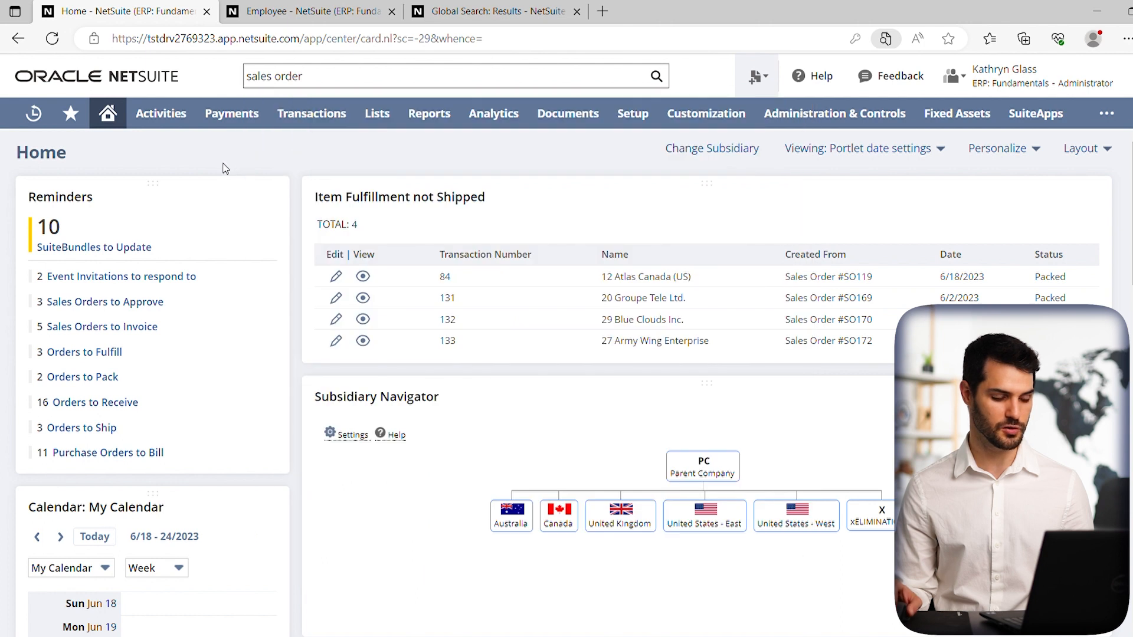
click(107, 113)
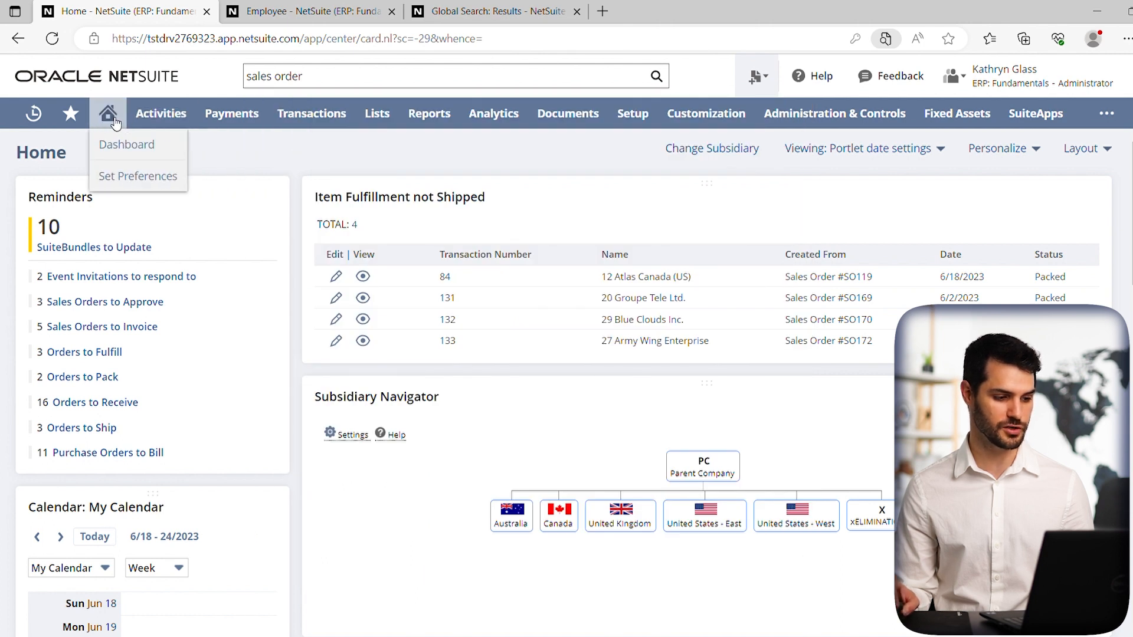
mouse_move(138, 176)
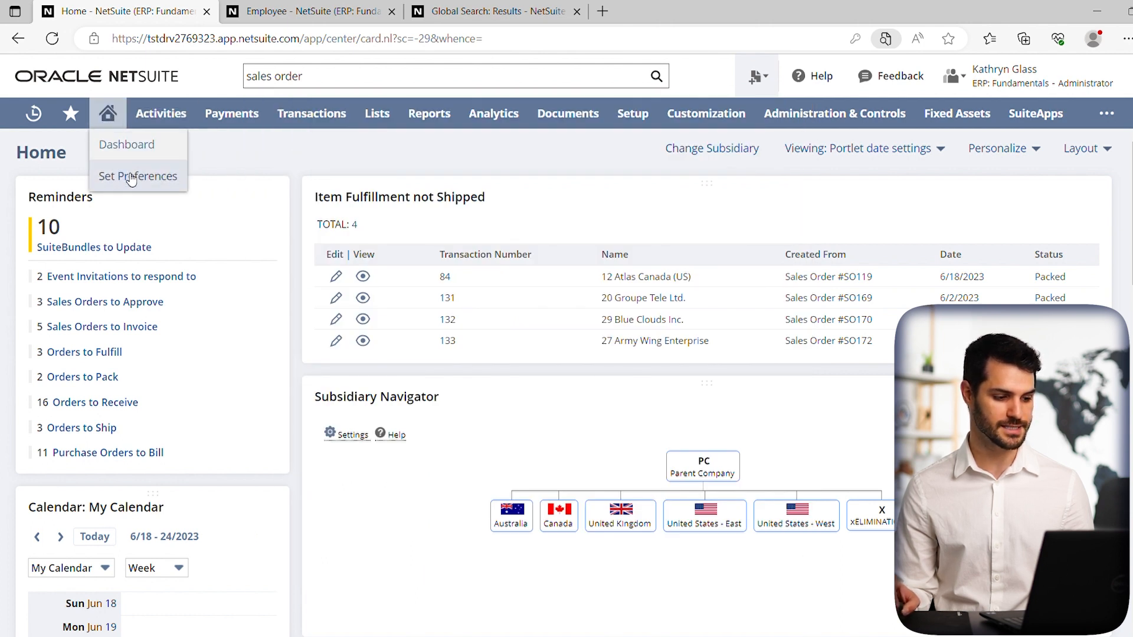
click(138, 175)
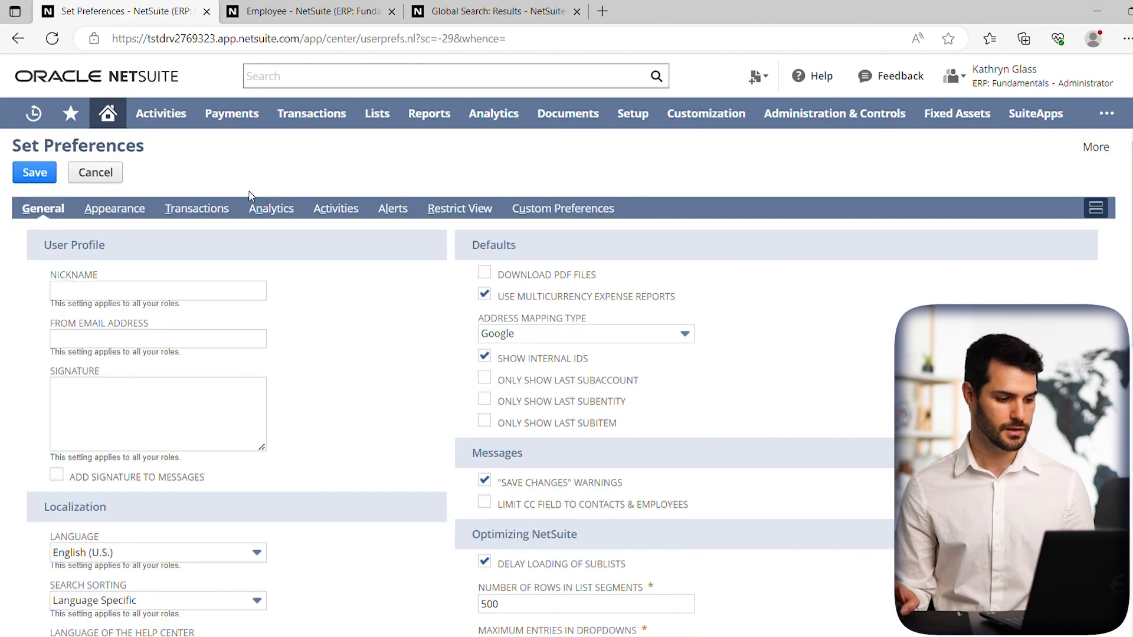
mouse_move(154, 234)
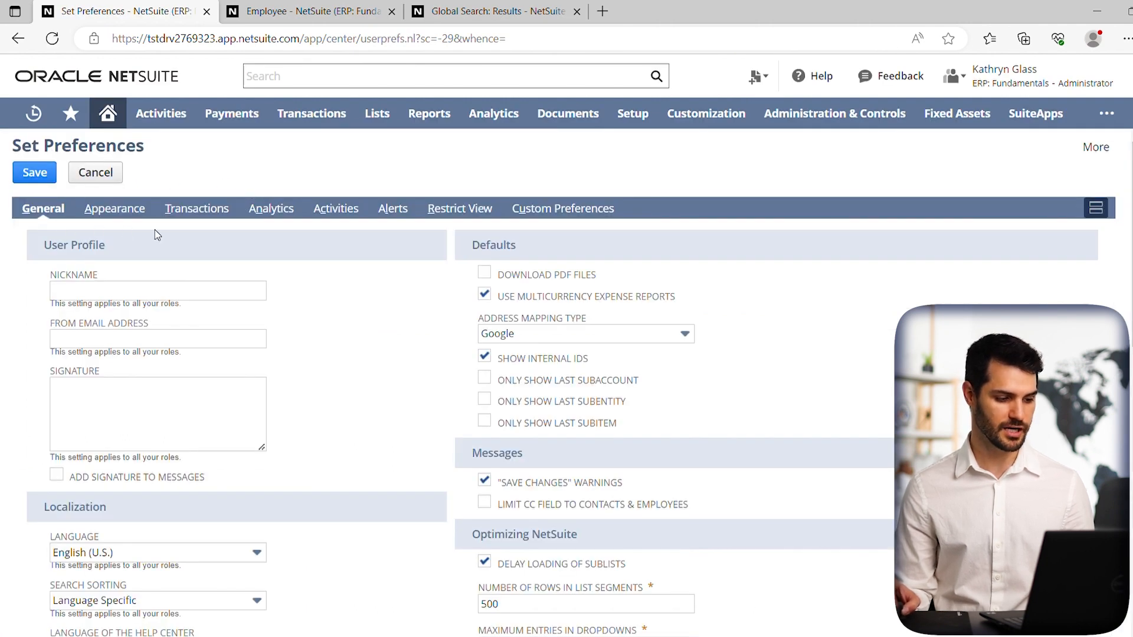
Step: Switch to the Analytics subtab and close the Field Help popup
click(271, 208)
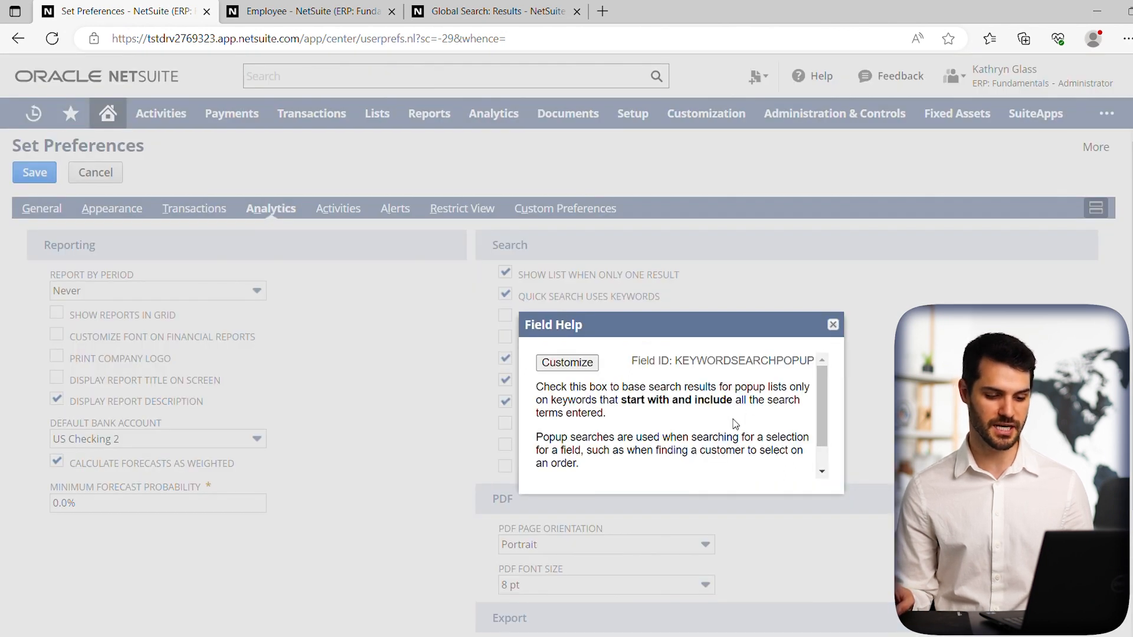
click(831, 324)
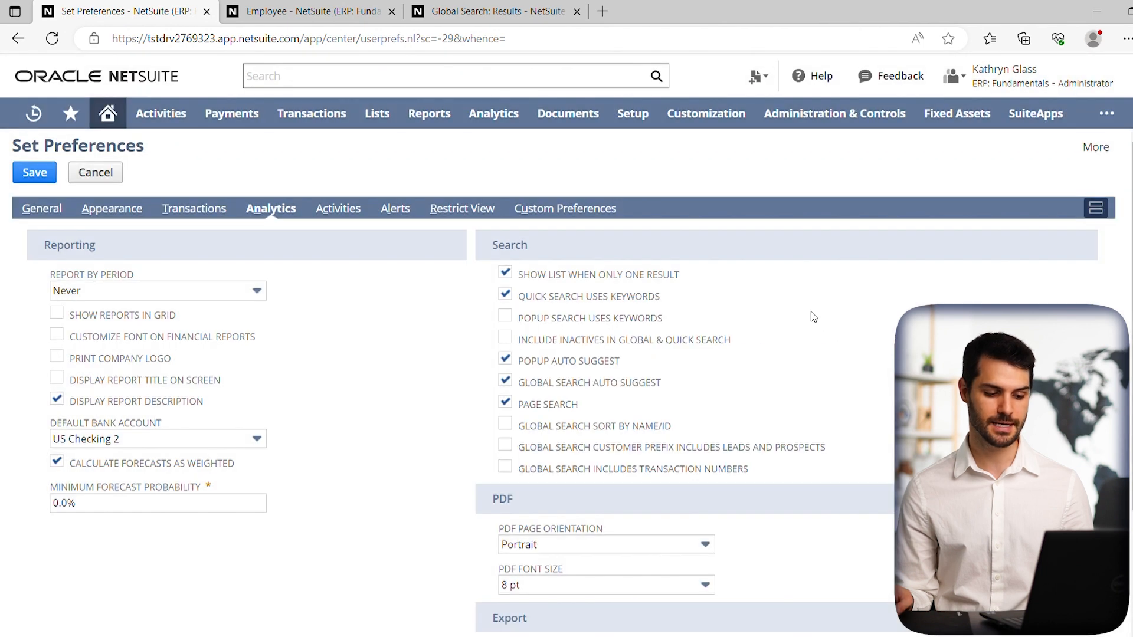
mouse_move(802, 306)
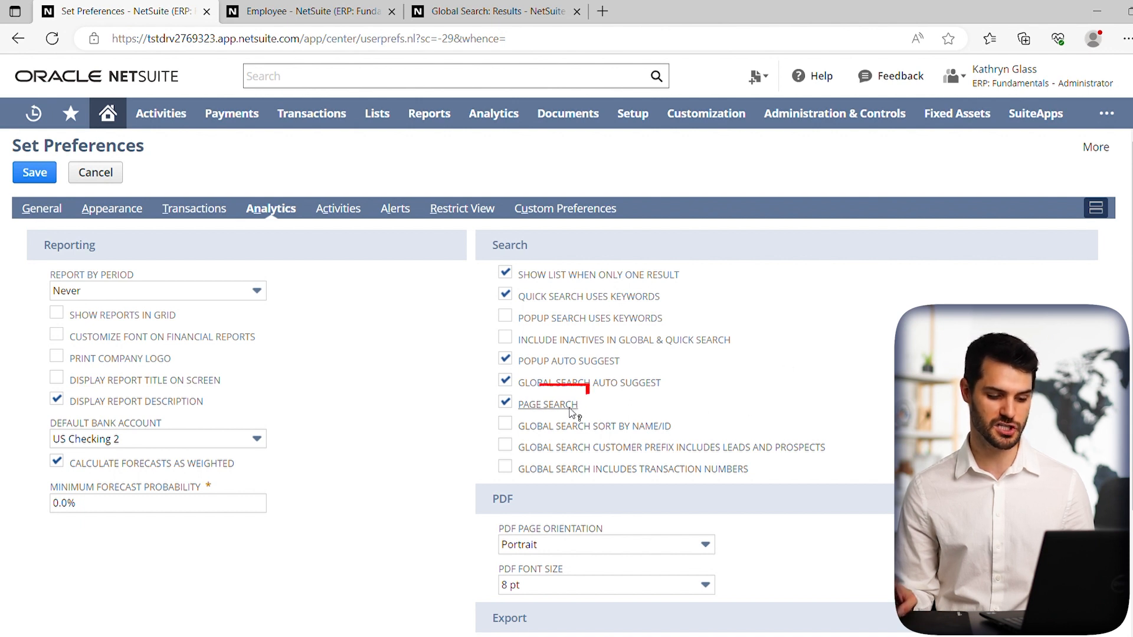
Step: Toggle the Page Search checkbox on the Analytics subtab and save the preferences
click(505, 403)
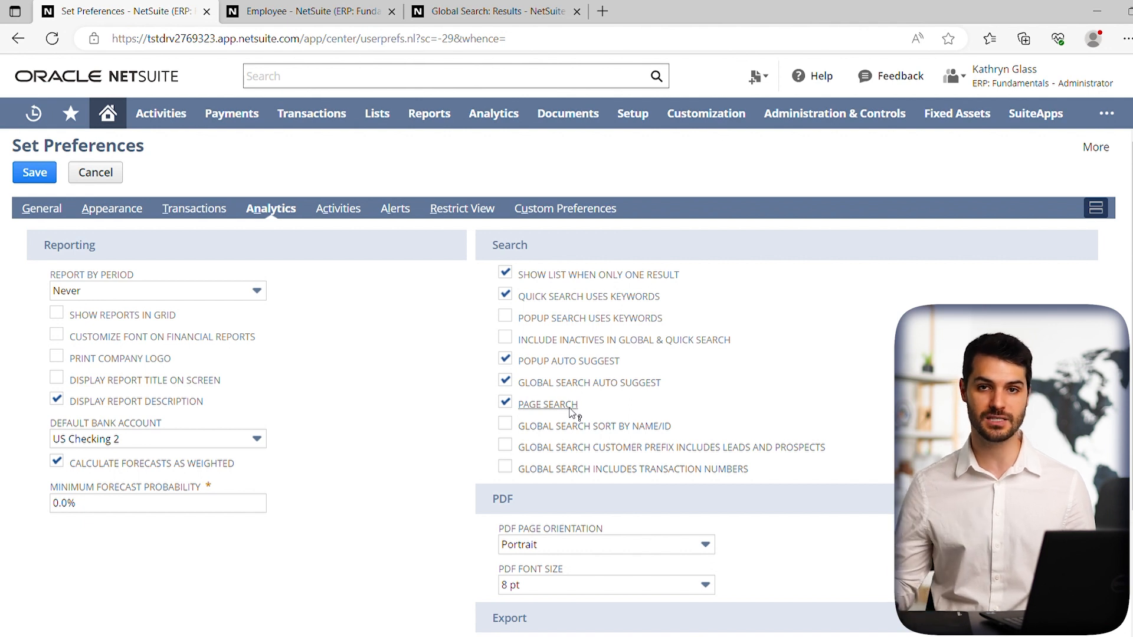
mouse_move(539, 412)
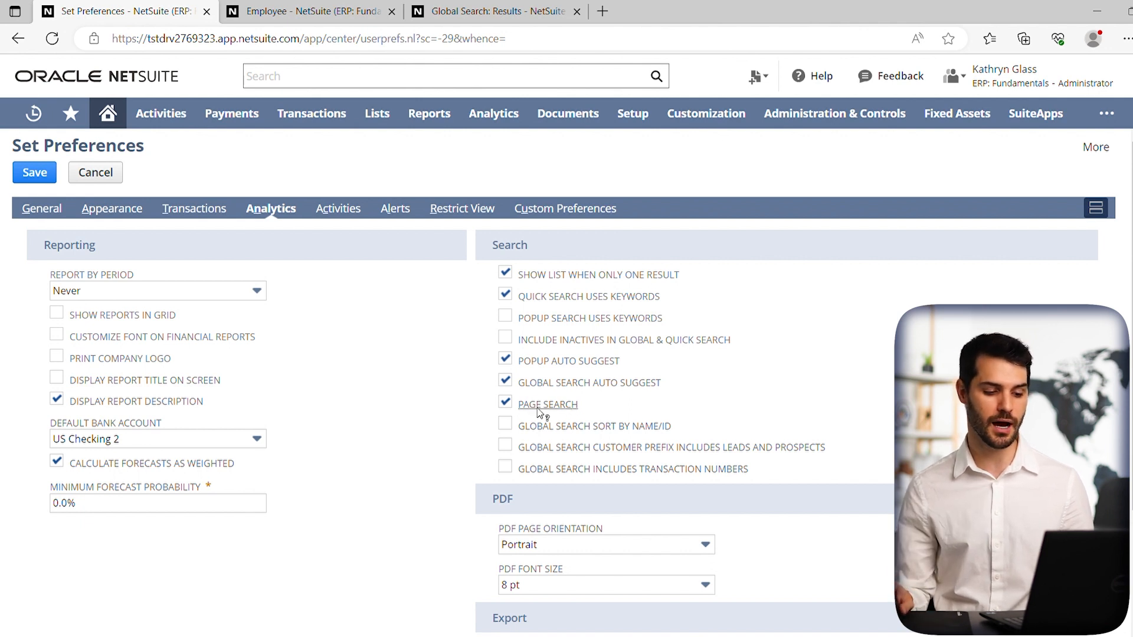
click(505, 403)
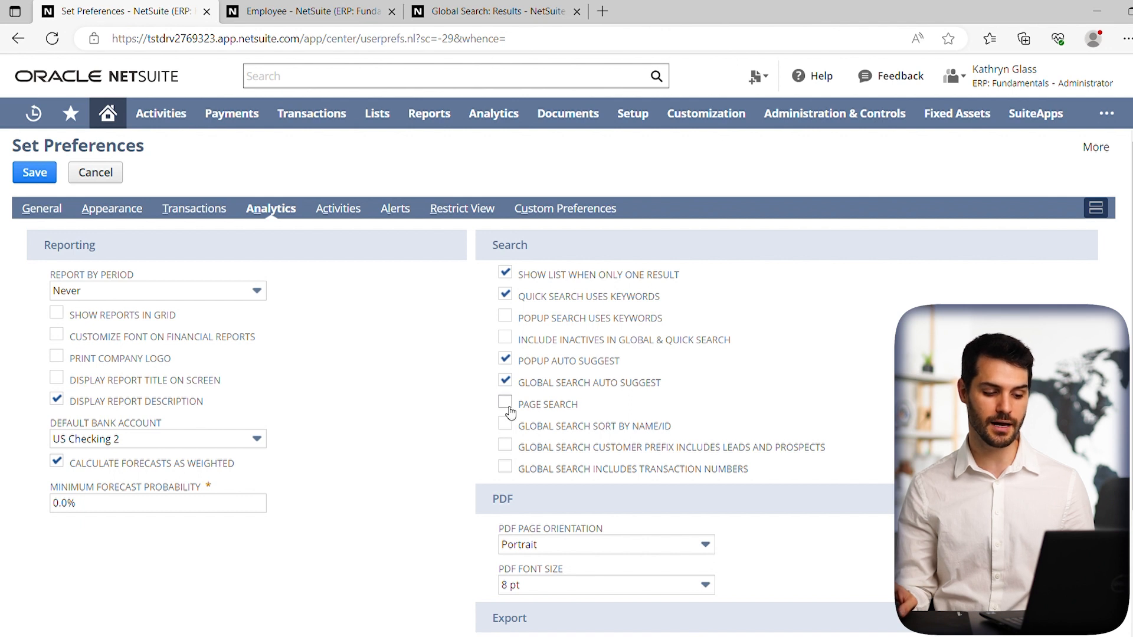
click(505, 403)
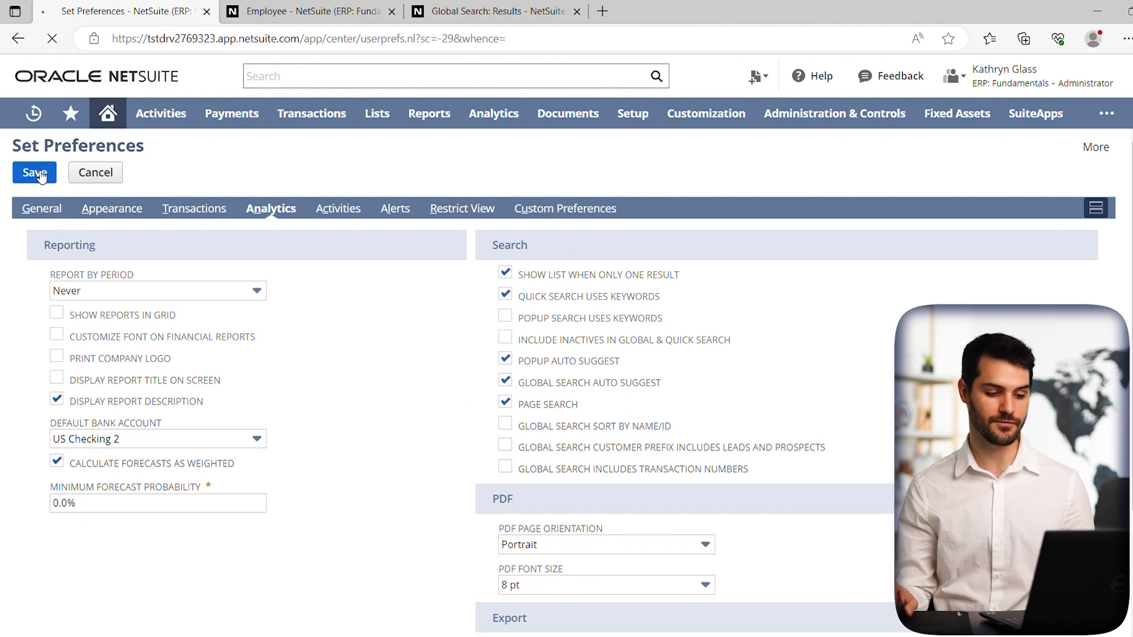
click(33, 173)
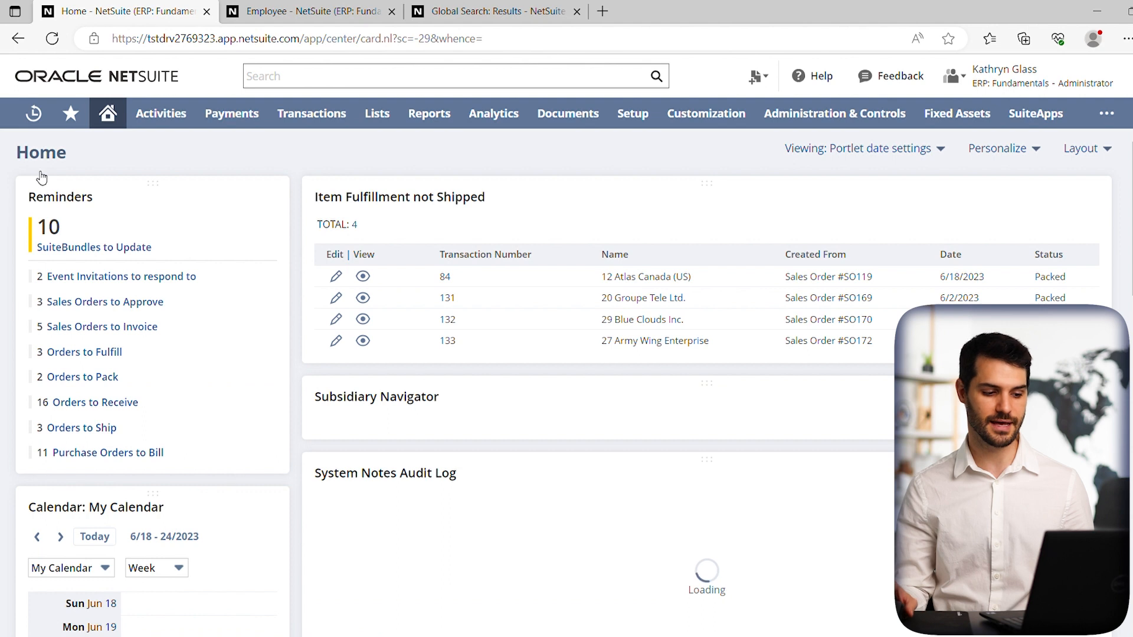